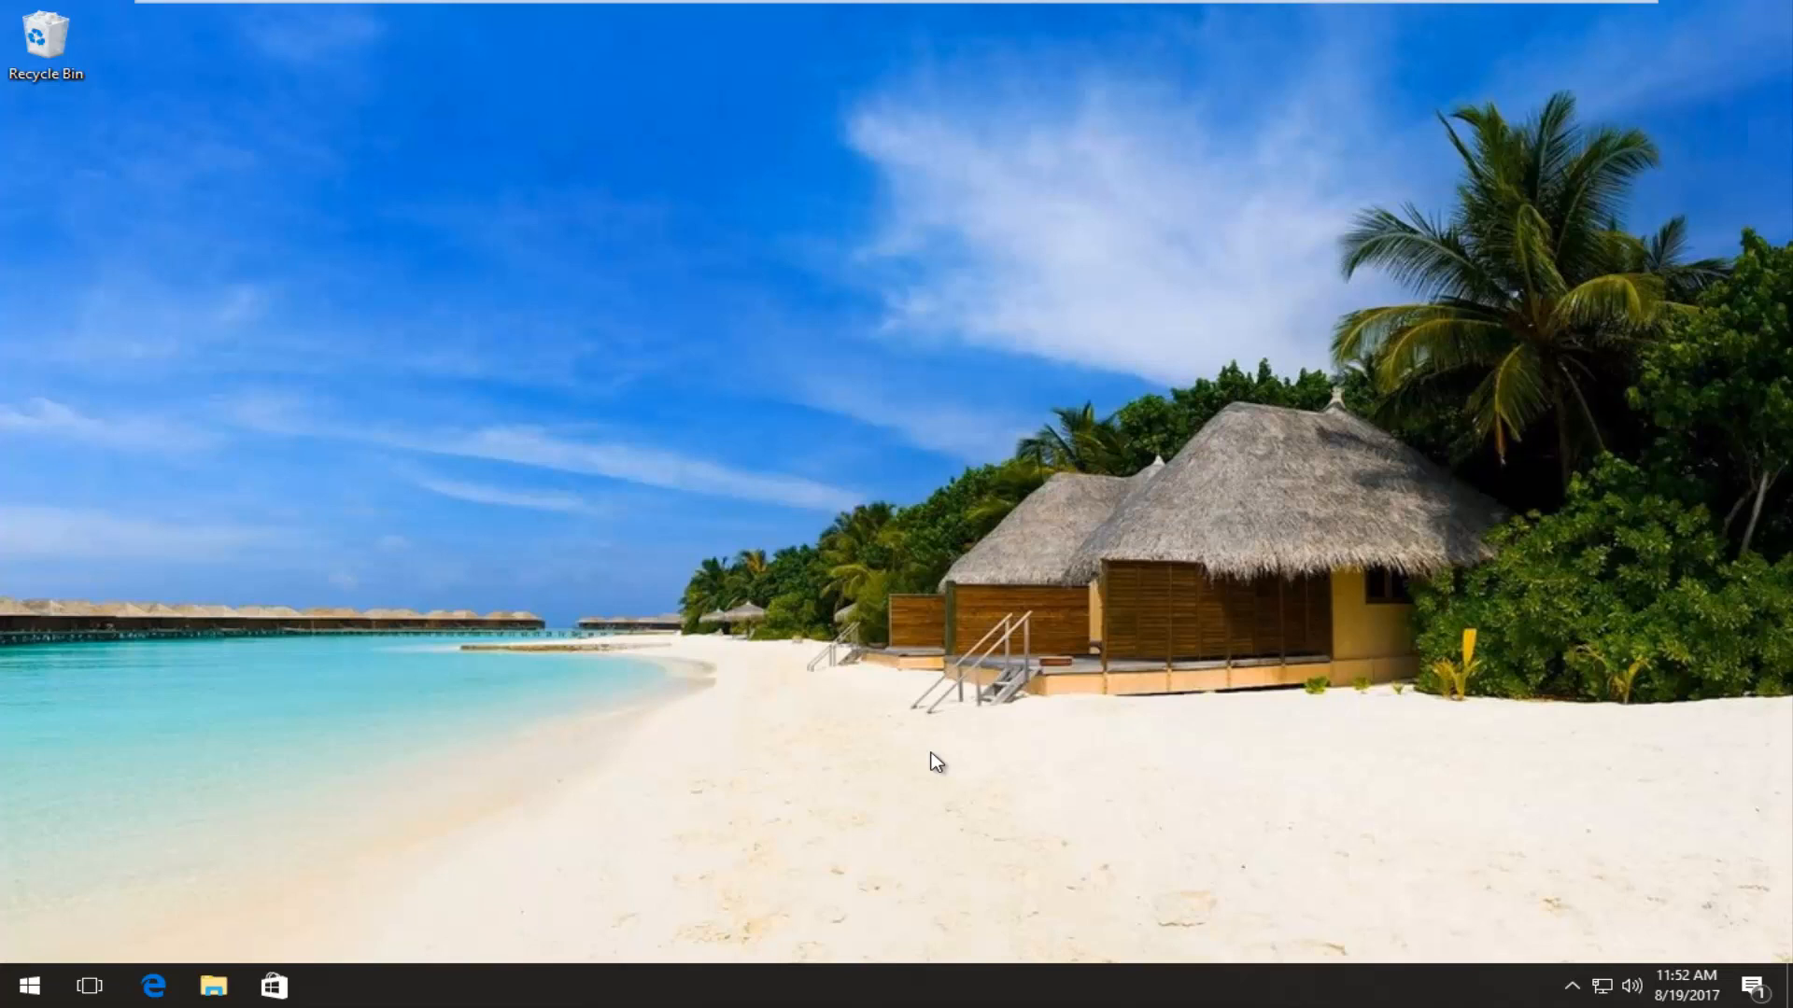
mouse_move(729, 681)
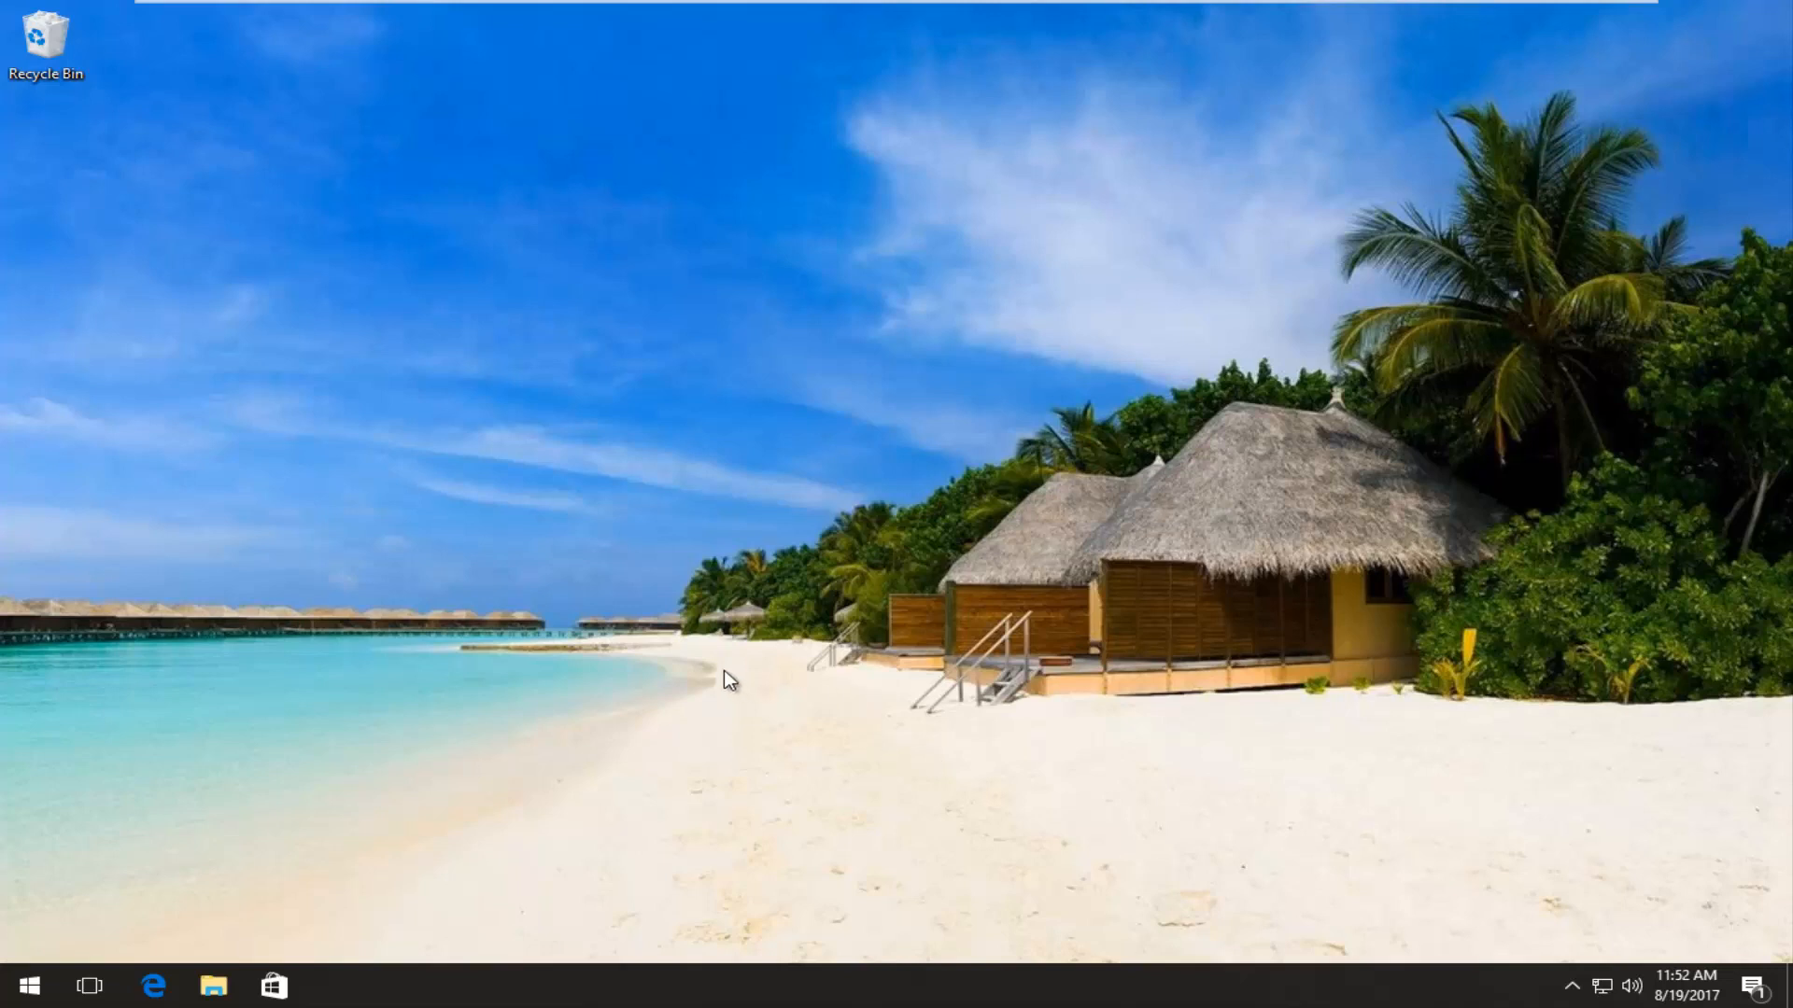
- Search the Start menu for 'oper' and launch Opera Browser
left_click(27, 986)
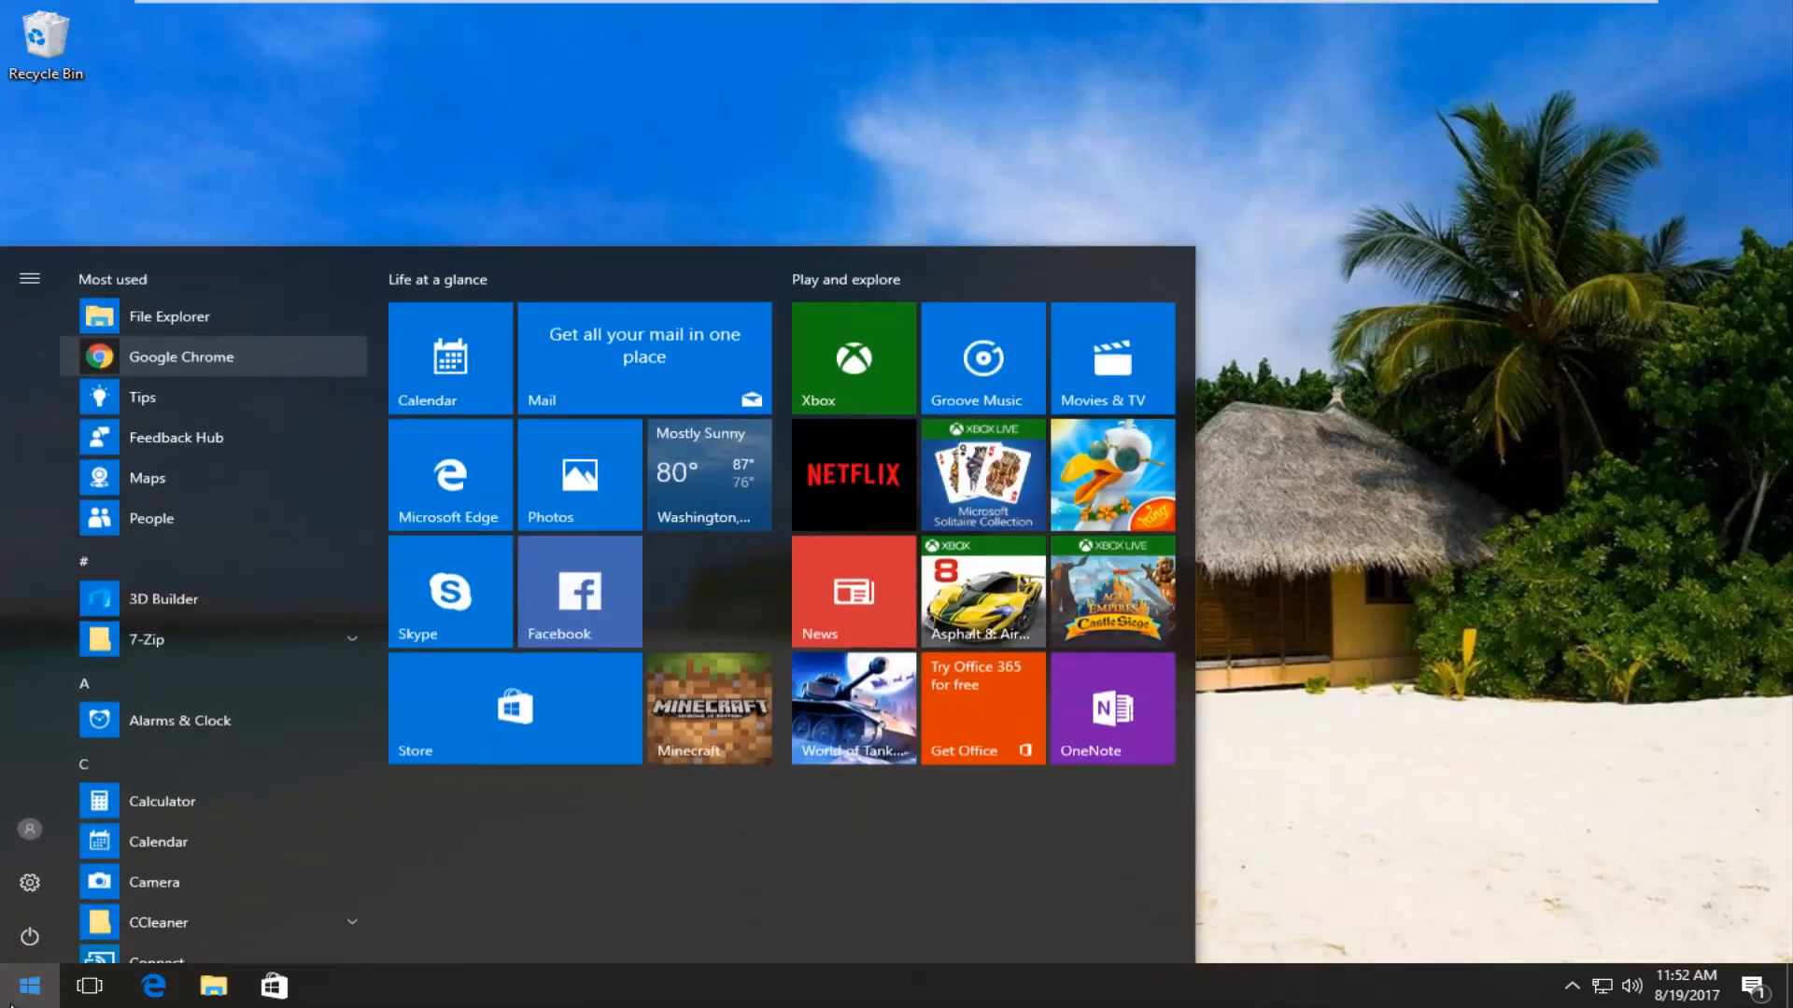
type("oper")
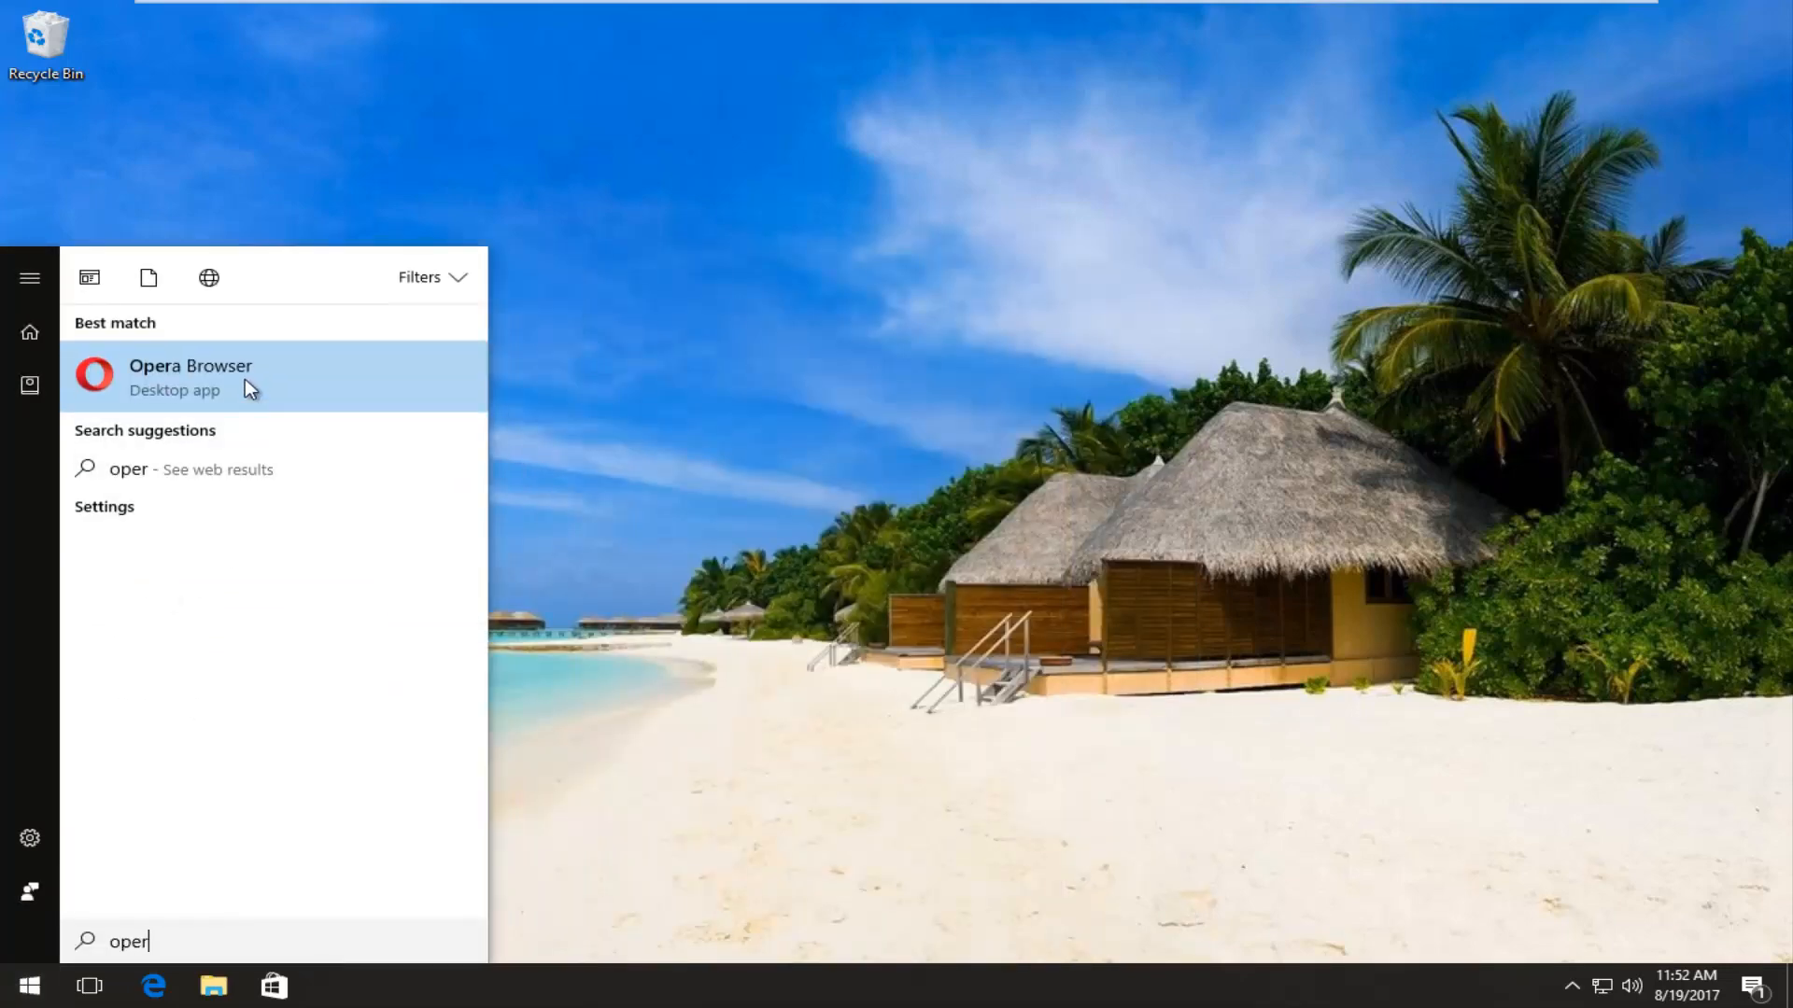
left_click(190, 378)
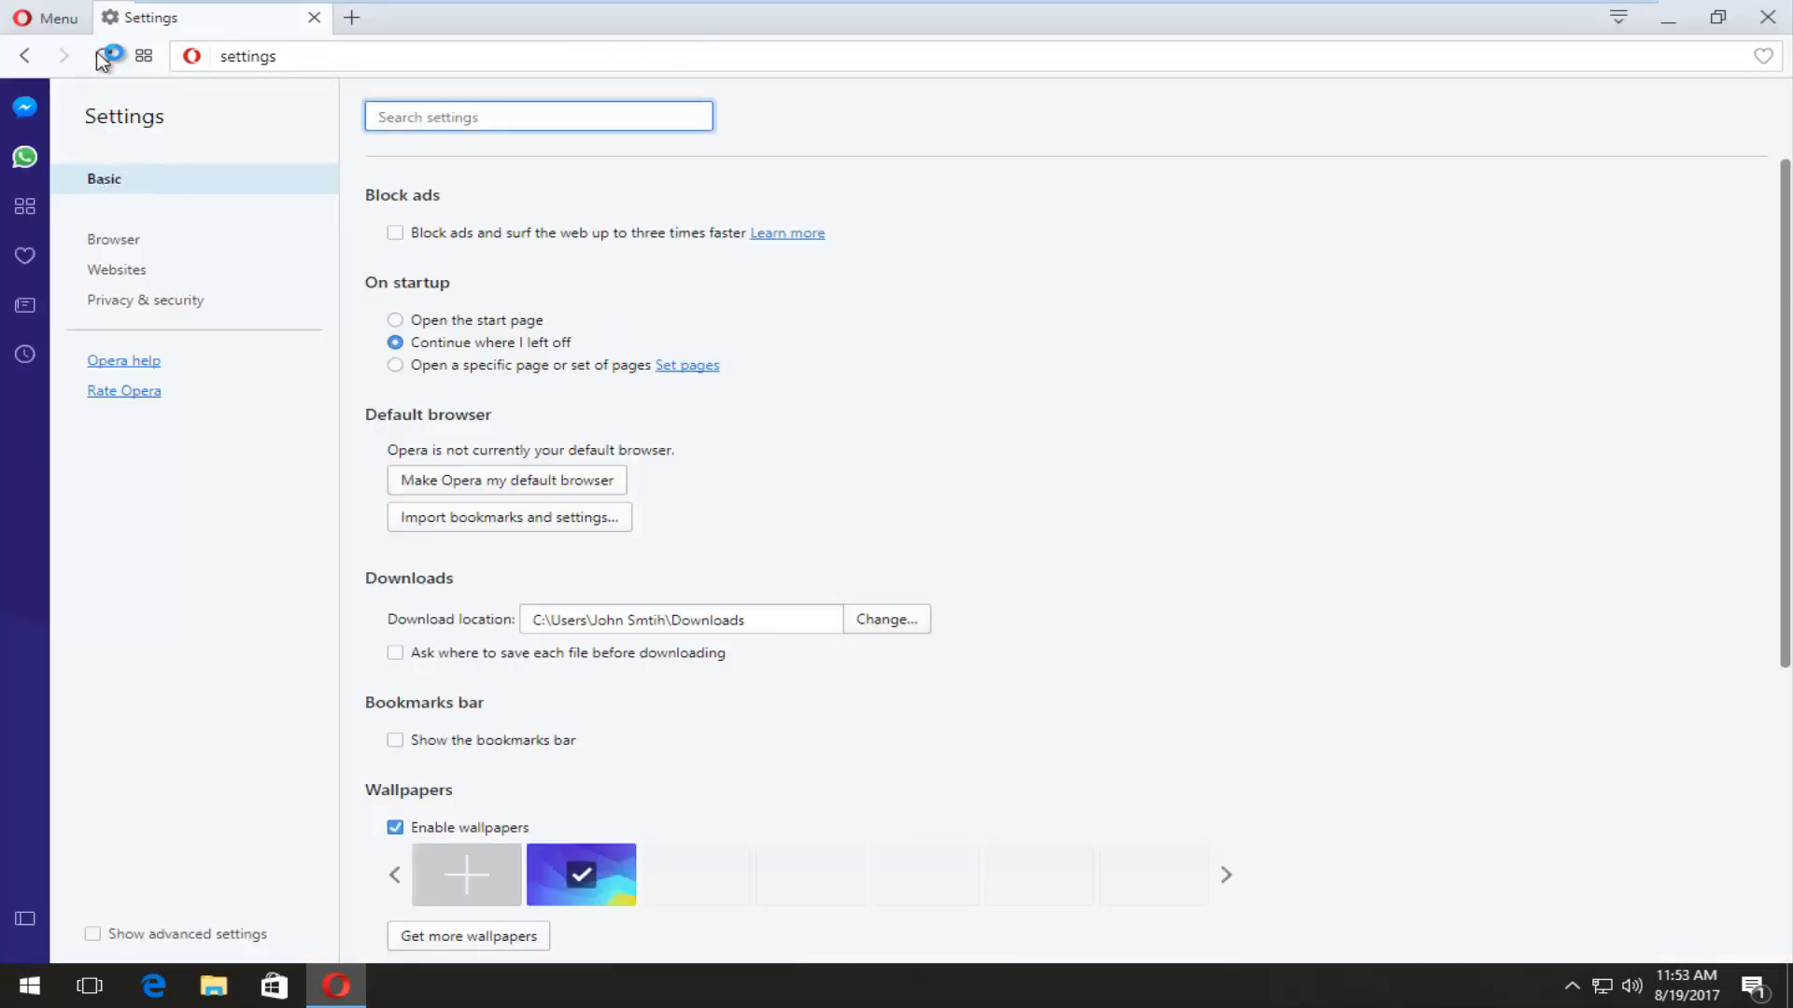
mouse_move(46, 17)
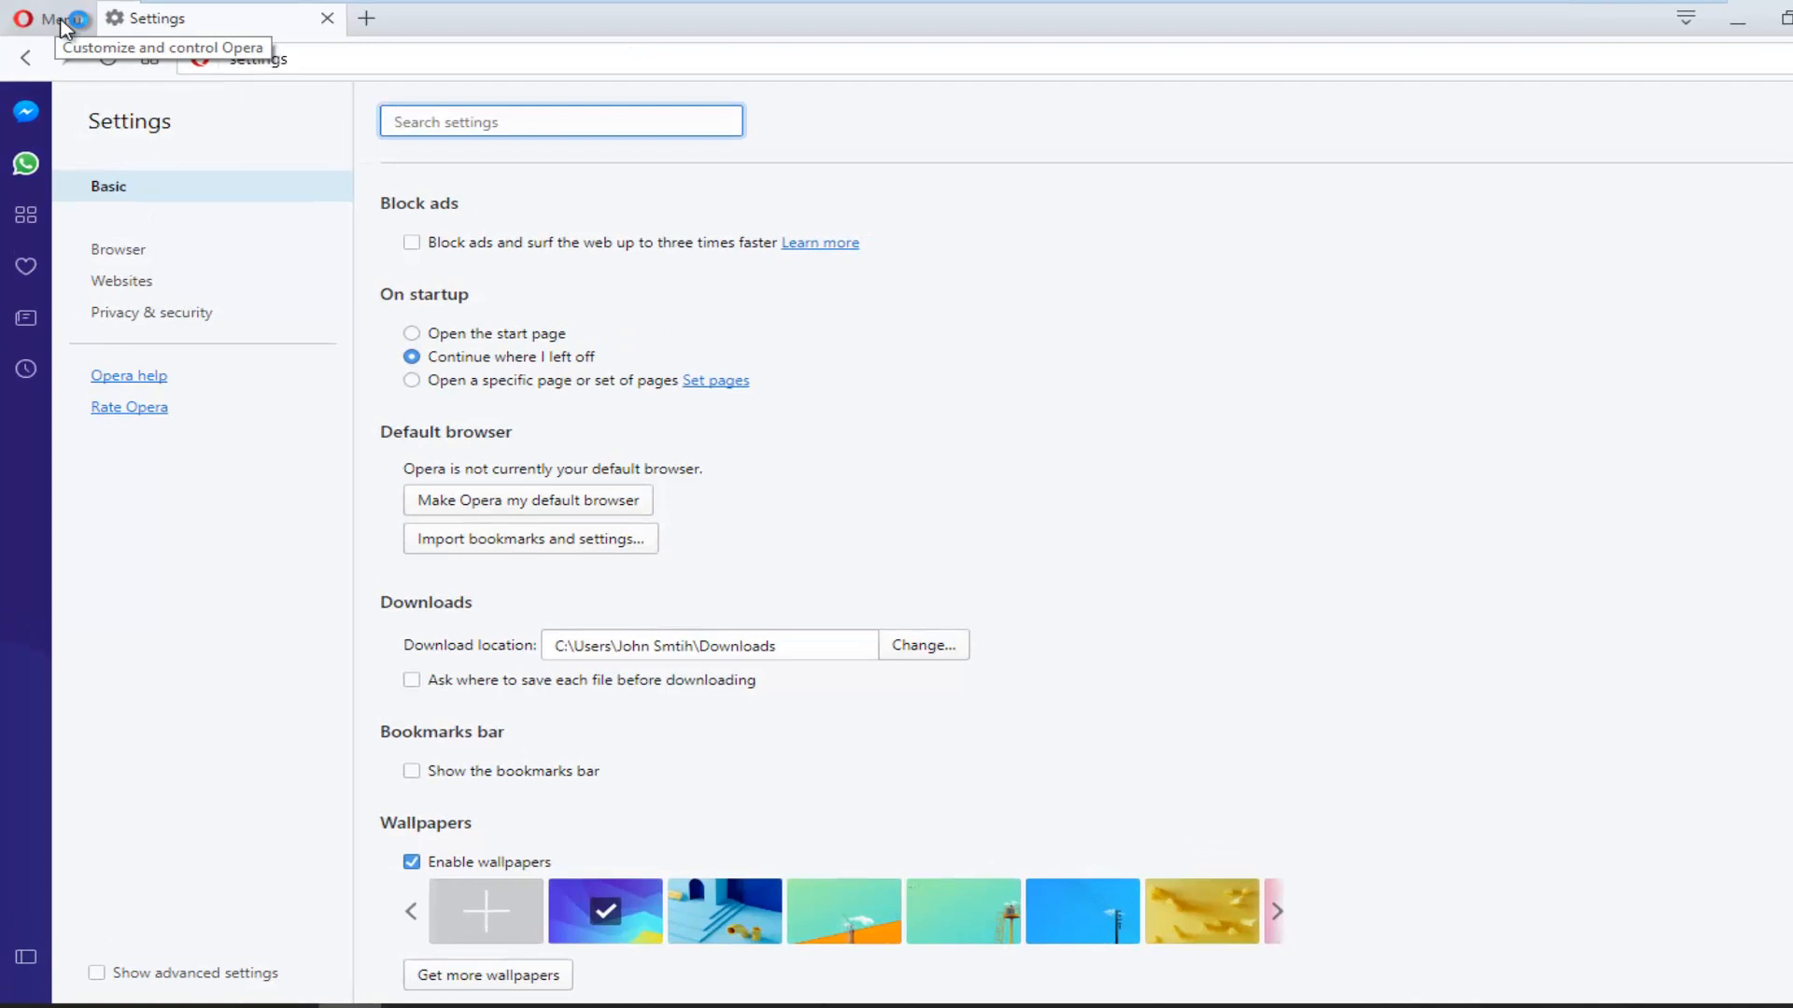
- Choose Settings from the Opera main menu
left_click(52, 25)
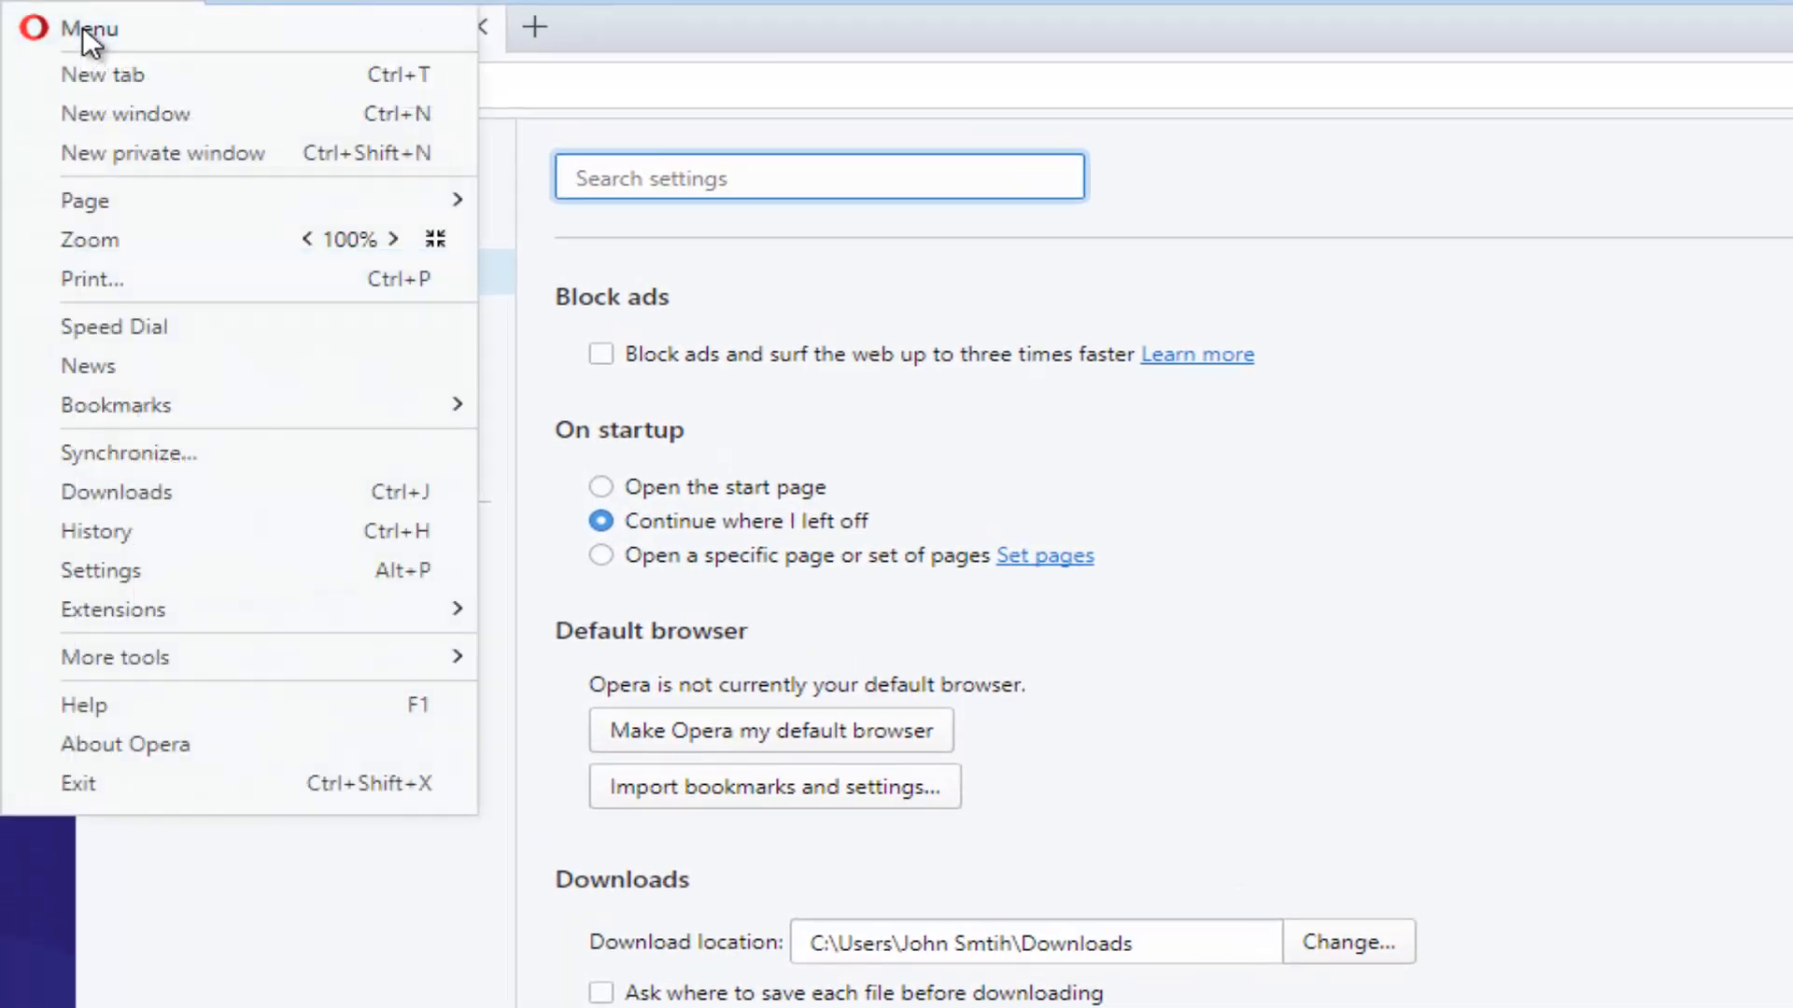
mouse_move(100, 571)
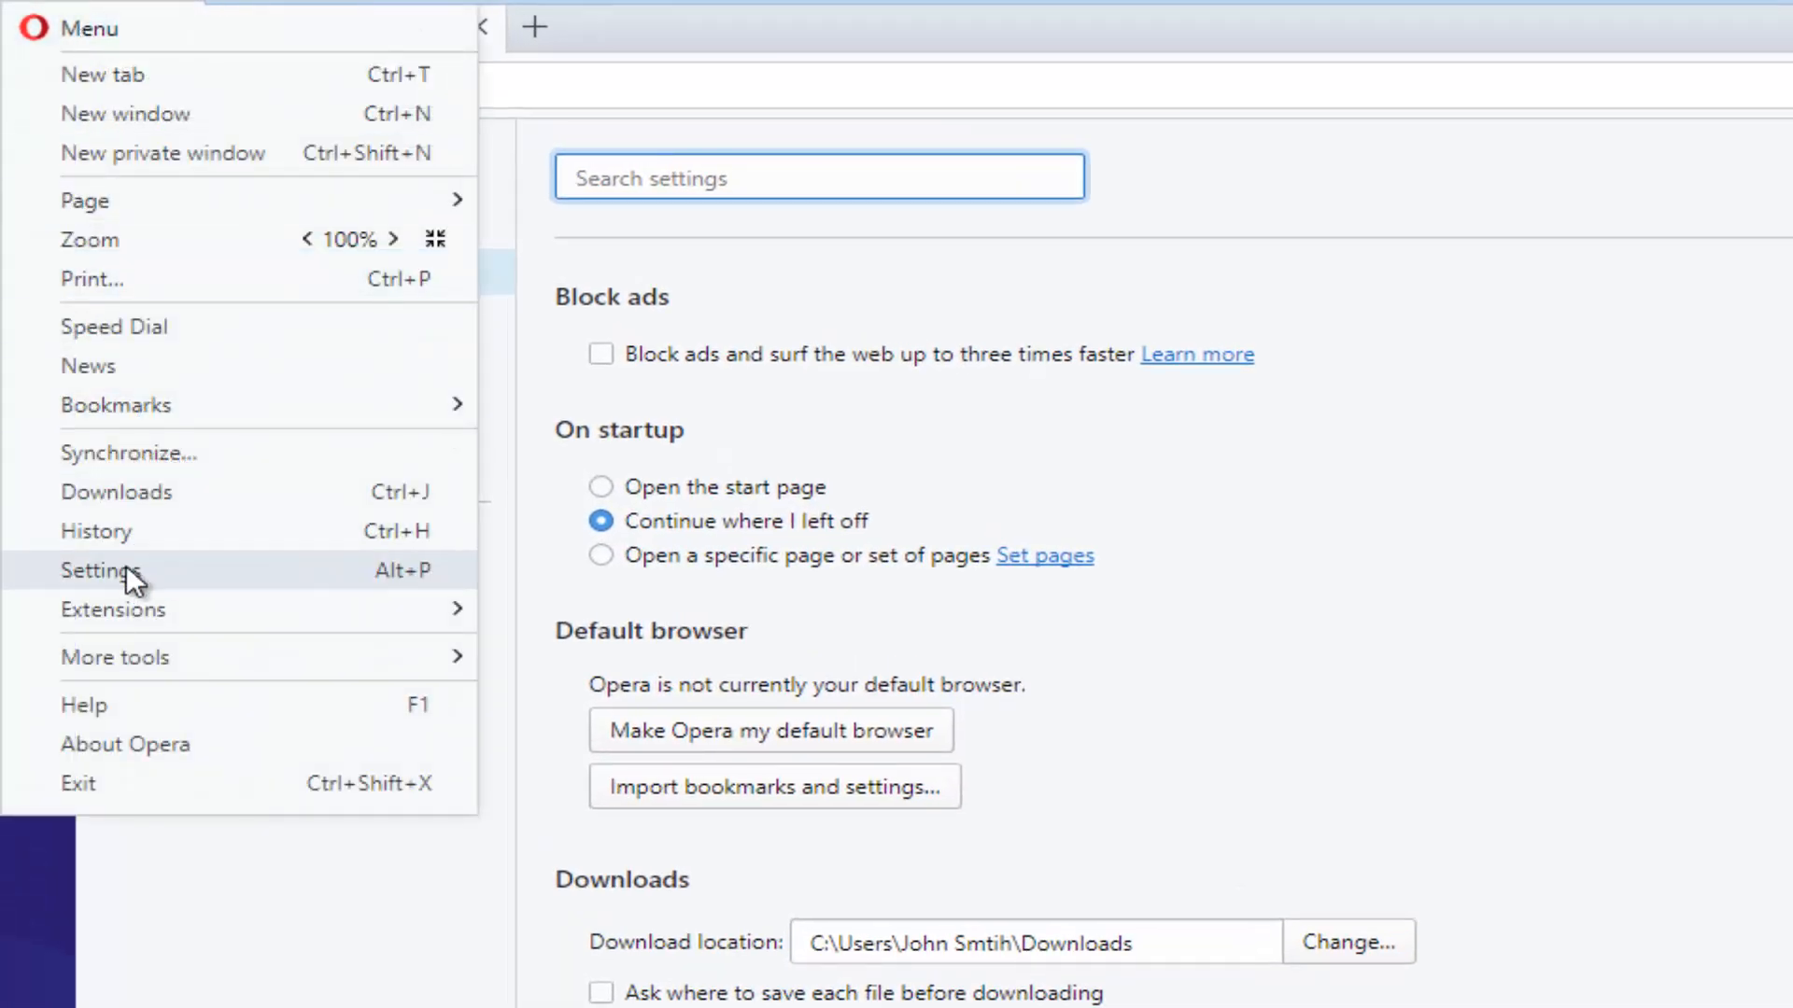
left_click(101, 570)
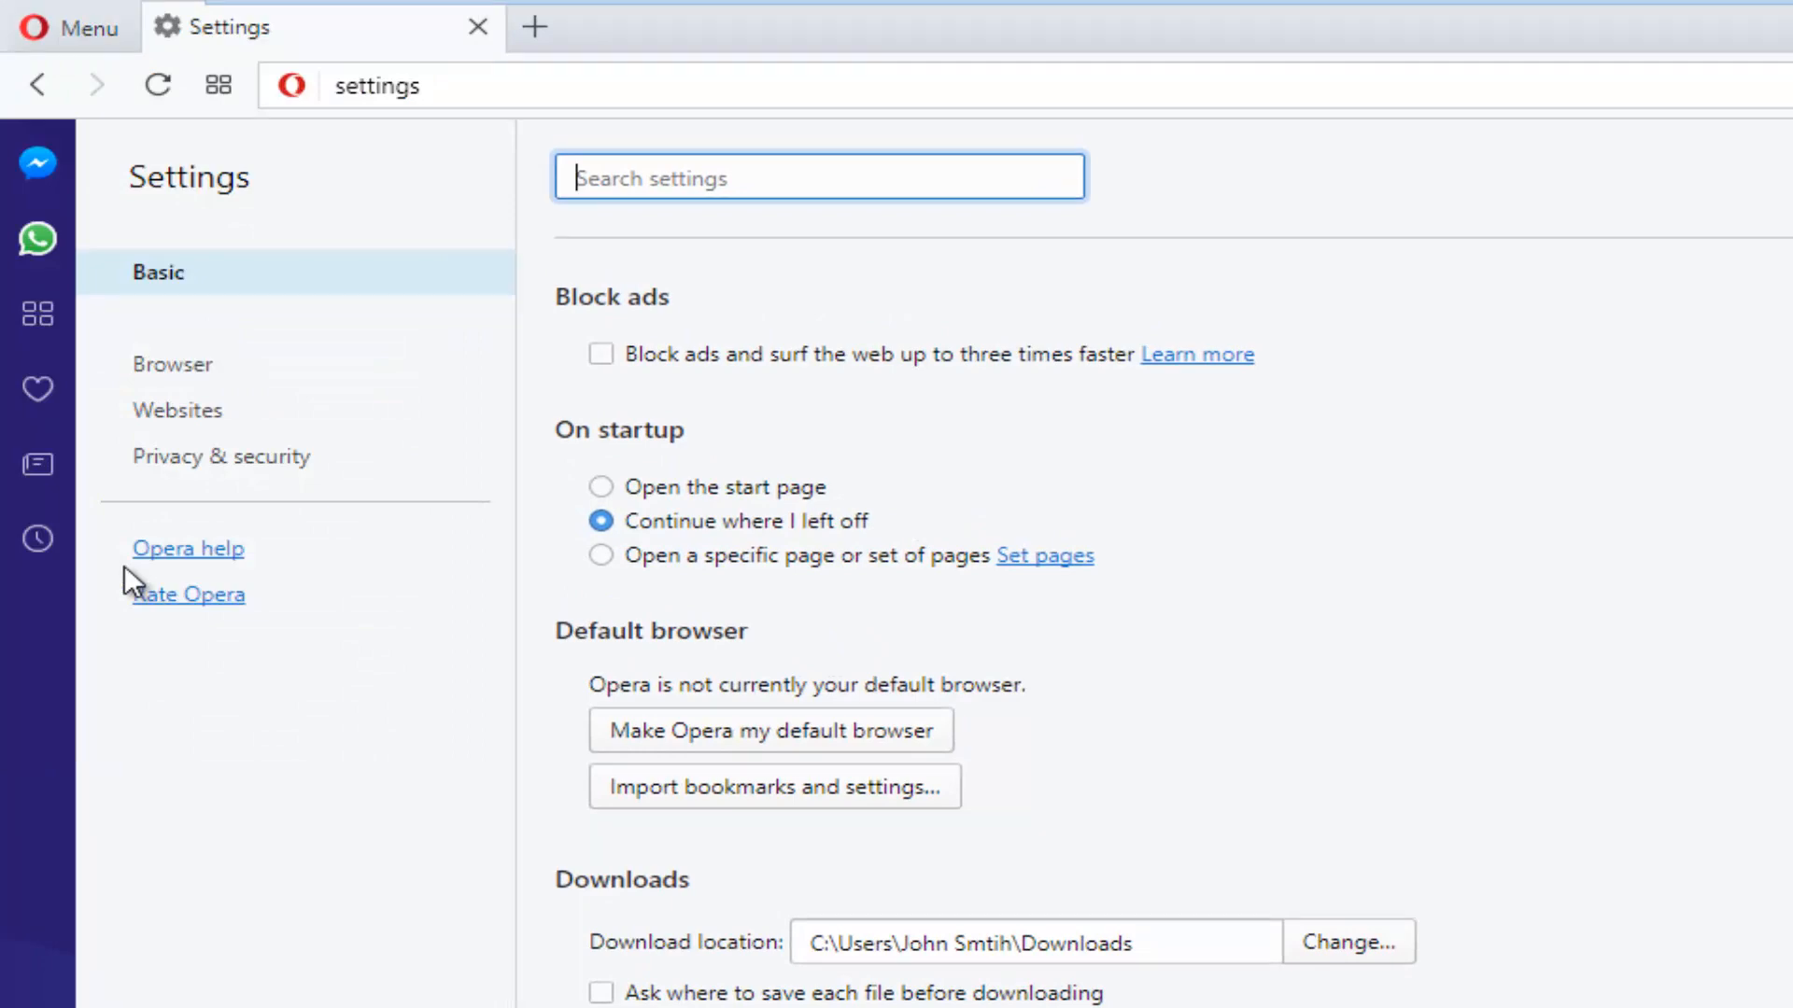
mouse_move(129, 606)
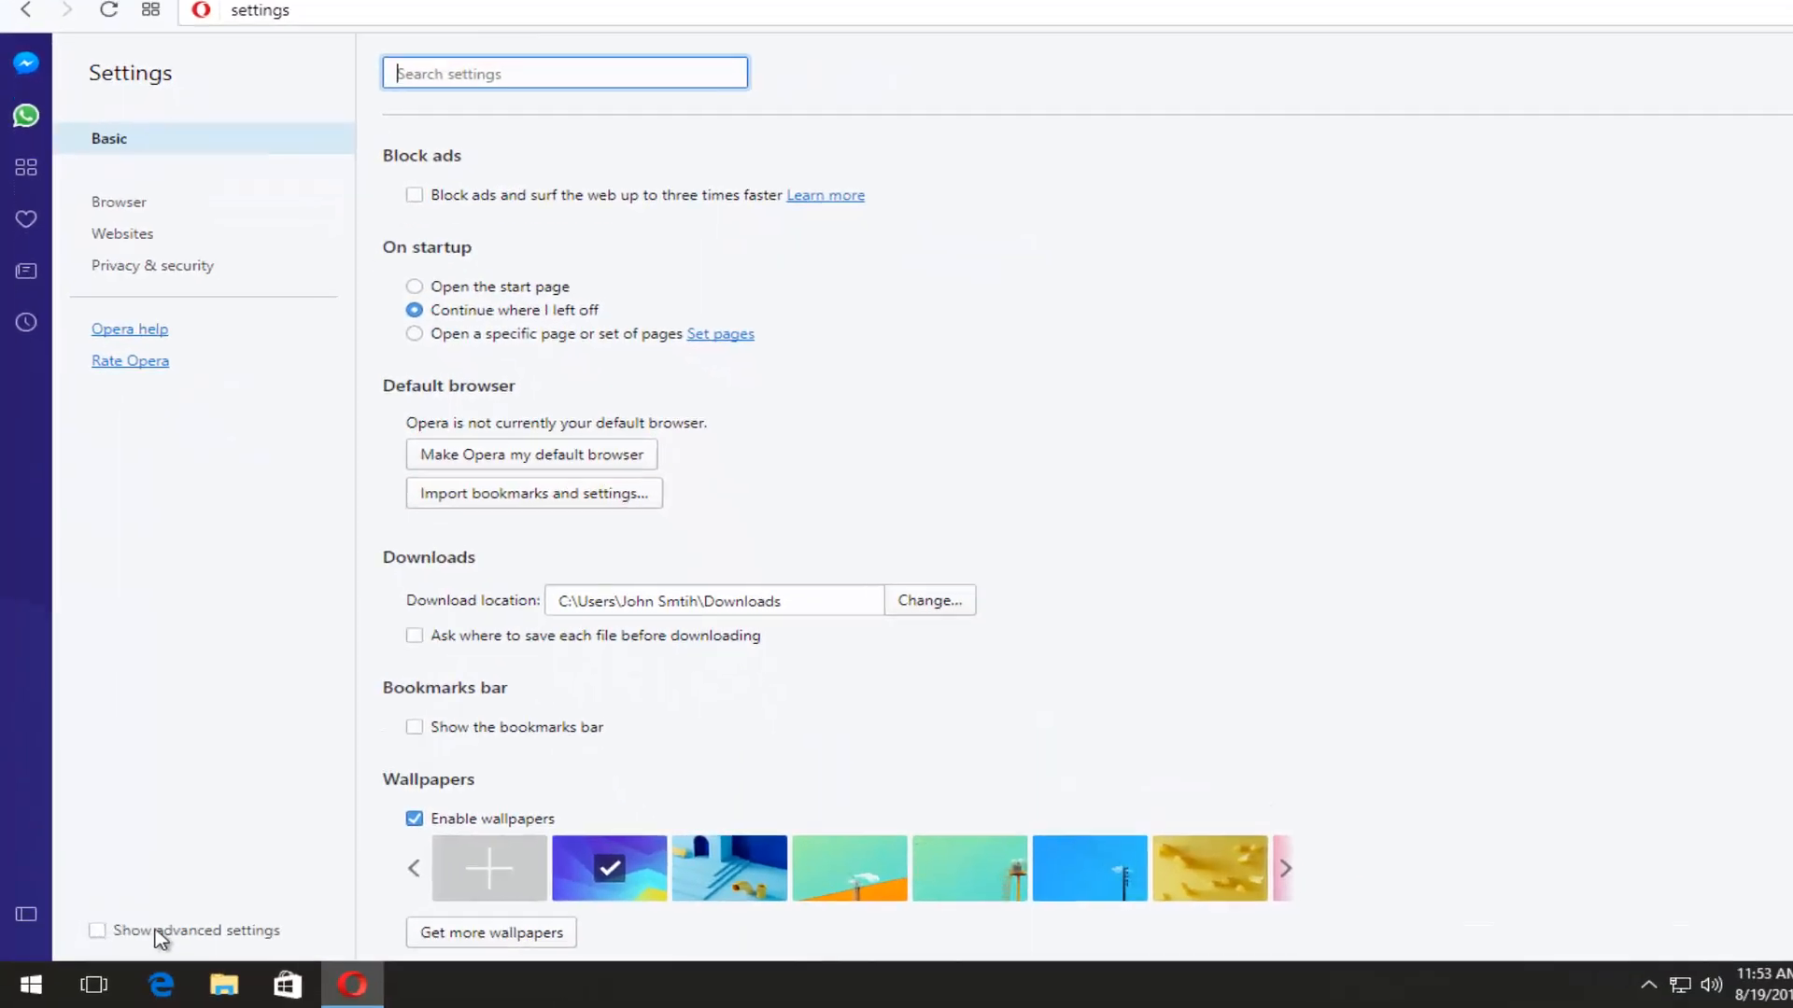
- Turn on Show advanced settings and go to the Browser section
left_click(97, 930)
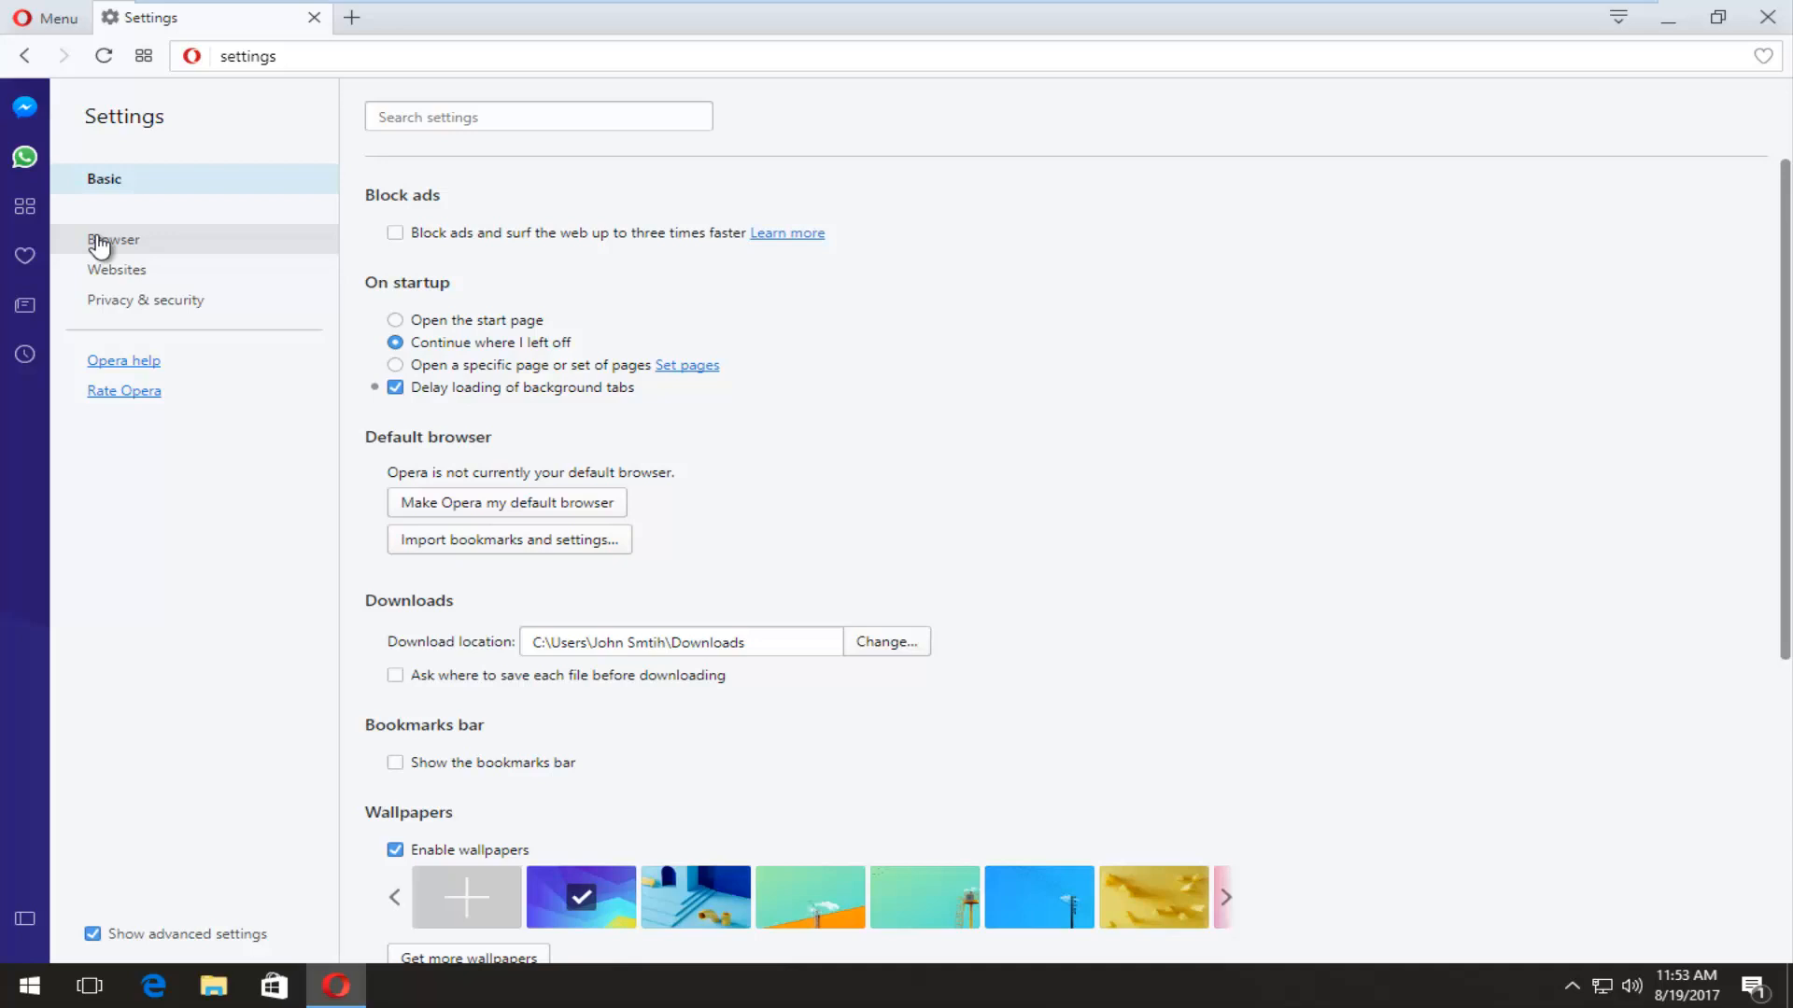
left_click(113, 240)
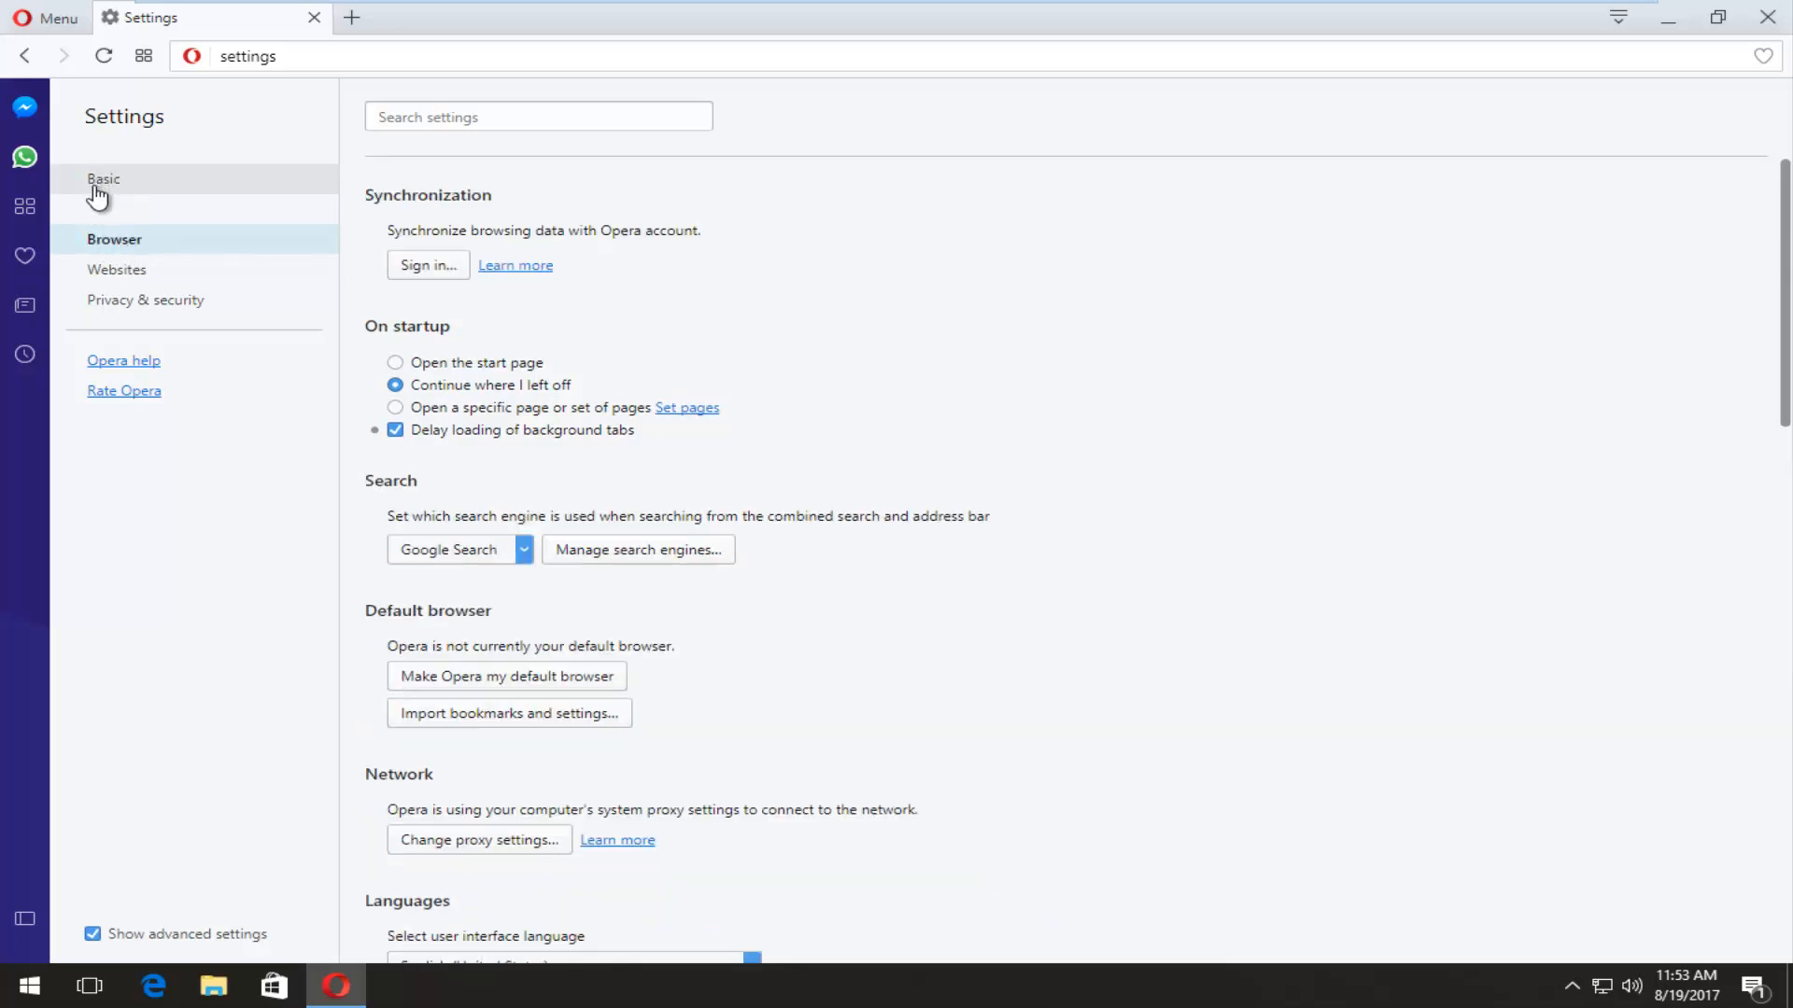
mouse_move(1376, 90)
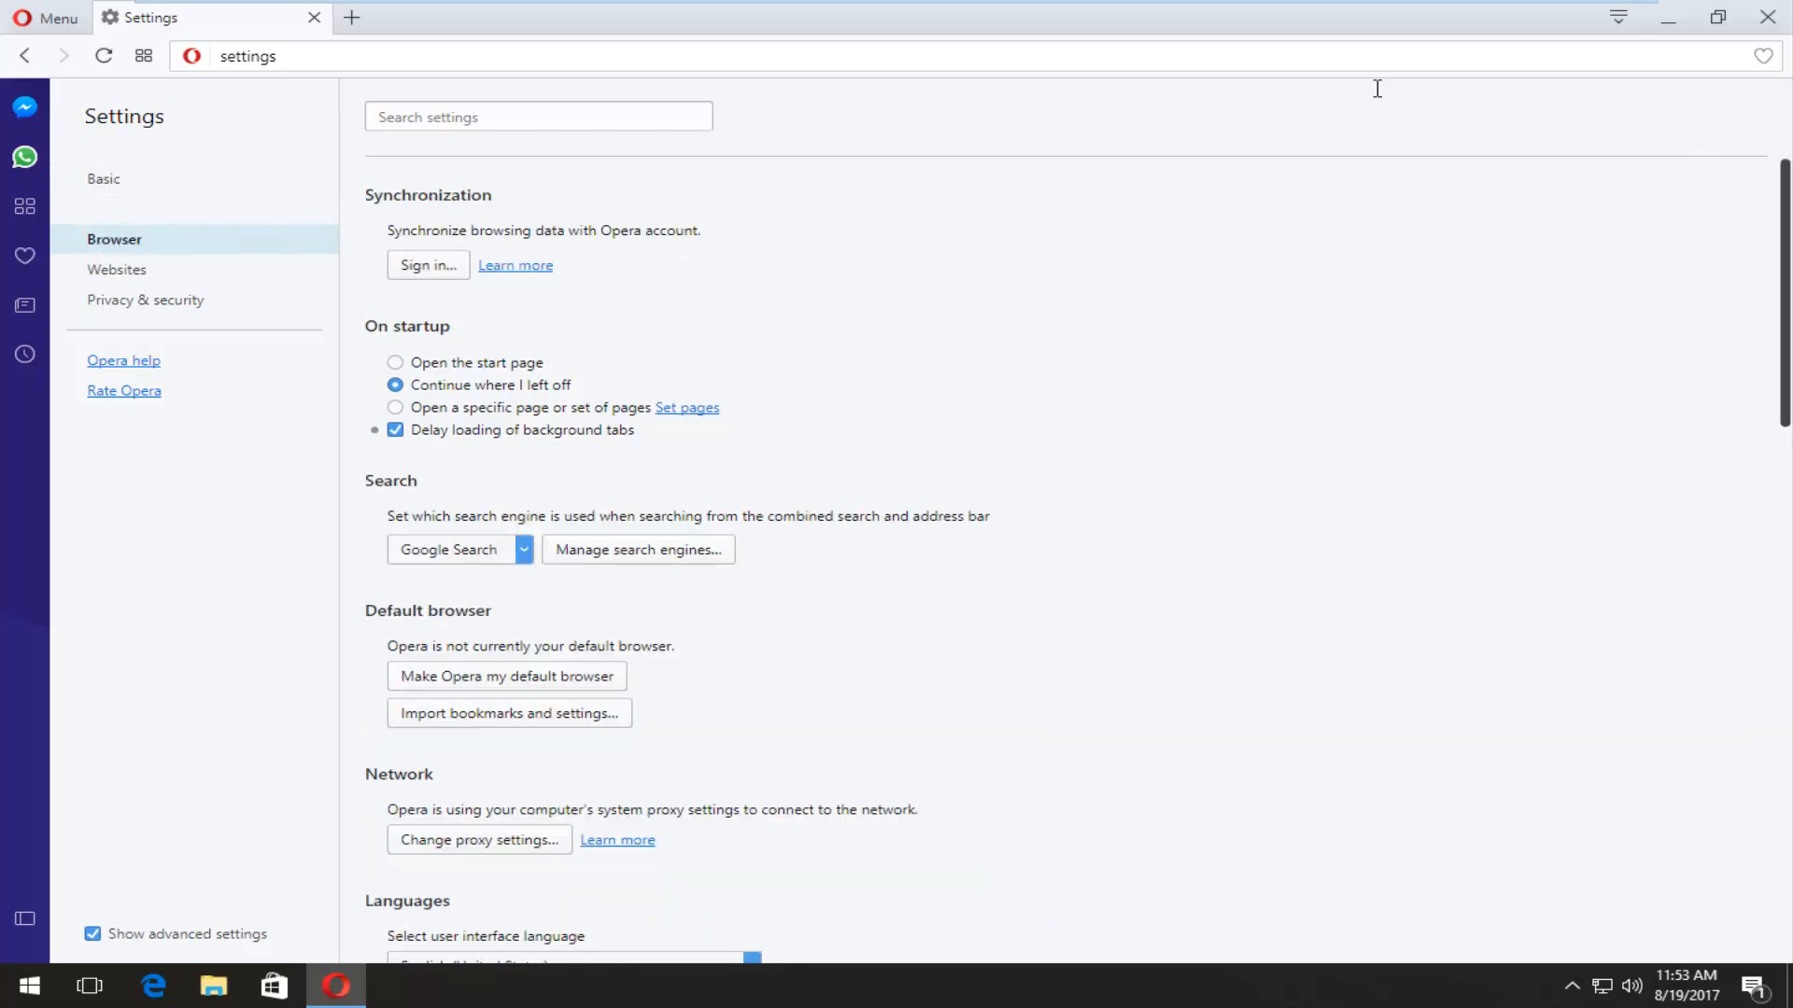
- Scroll through the Browser settings and the Opera Turbo help article
scroll("down", 3)
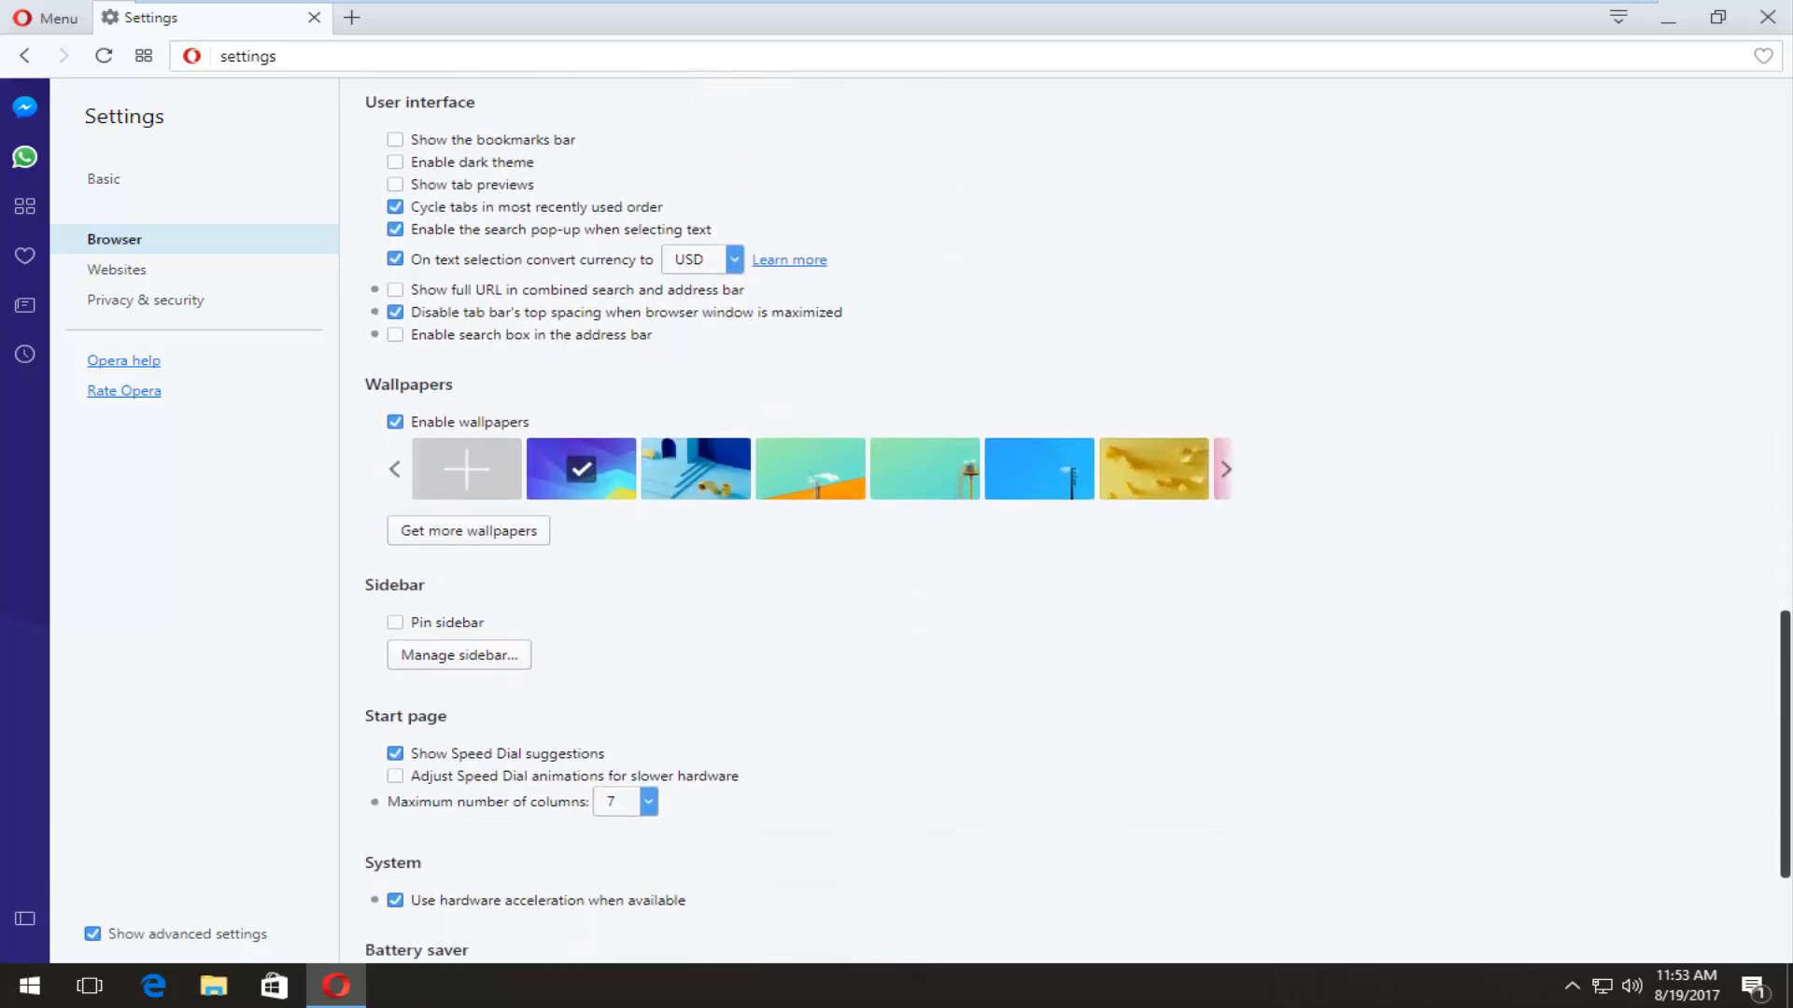
scroll("down", 3)
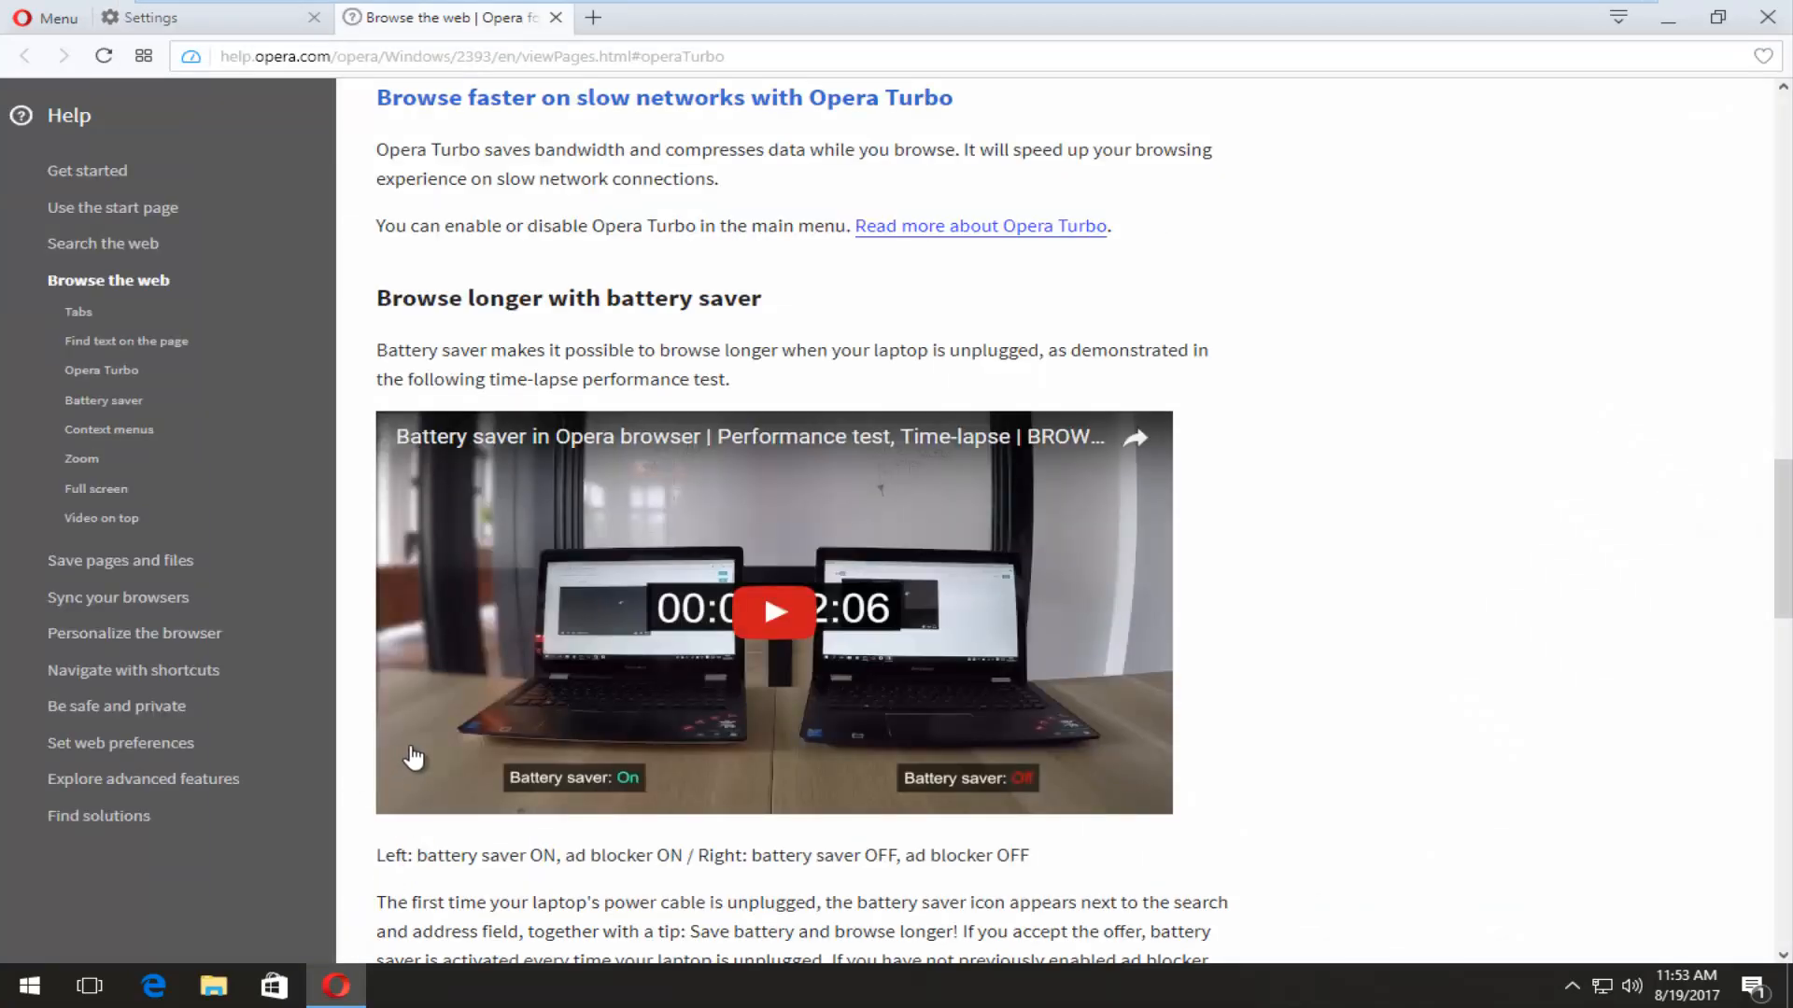
scroll("down", 3)
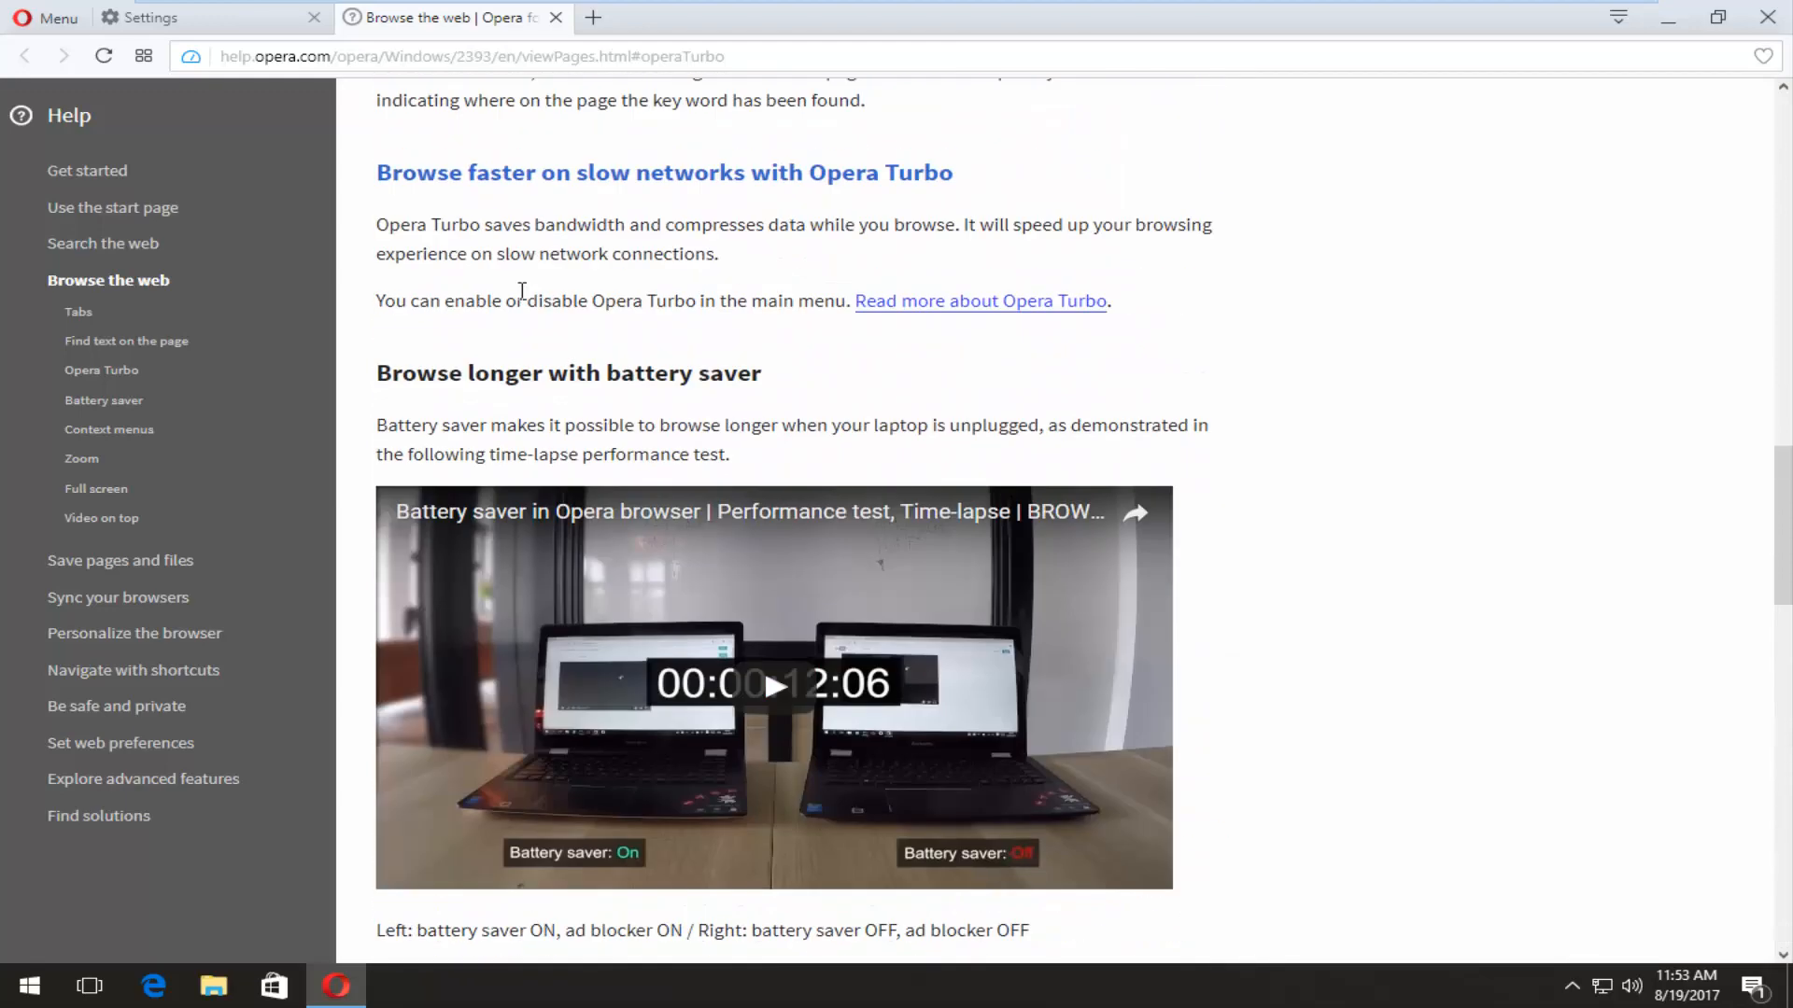
scroll("up", 3)
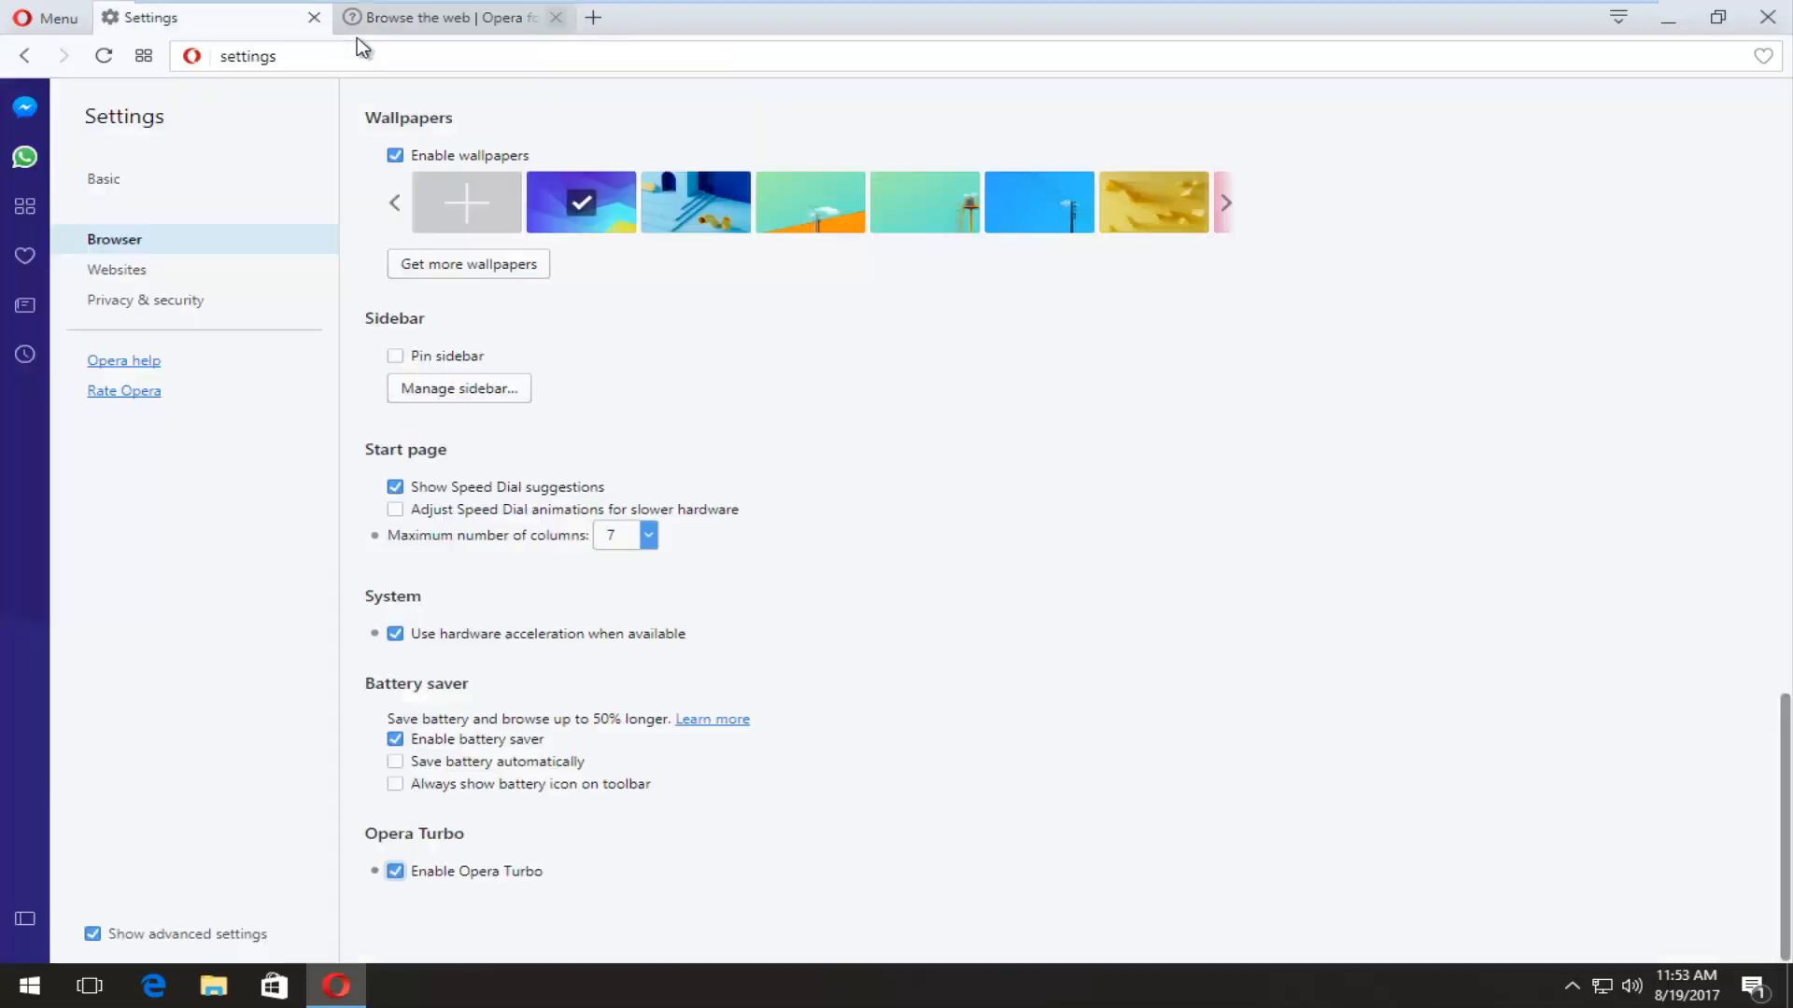
- Close the help tab and switch Enable Opera Turbo off, then on again
left_click(556, 17)
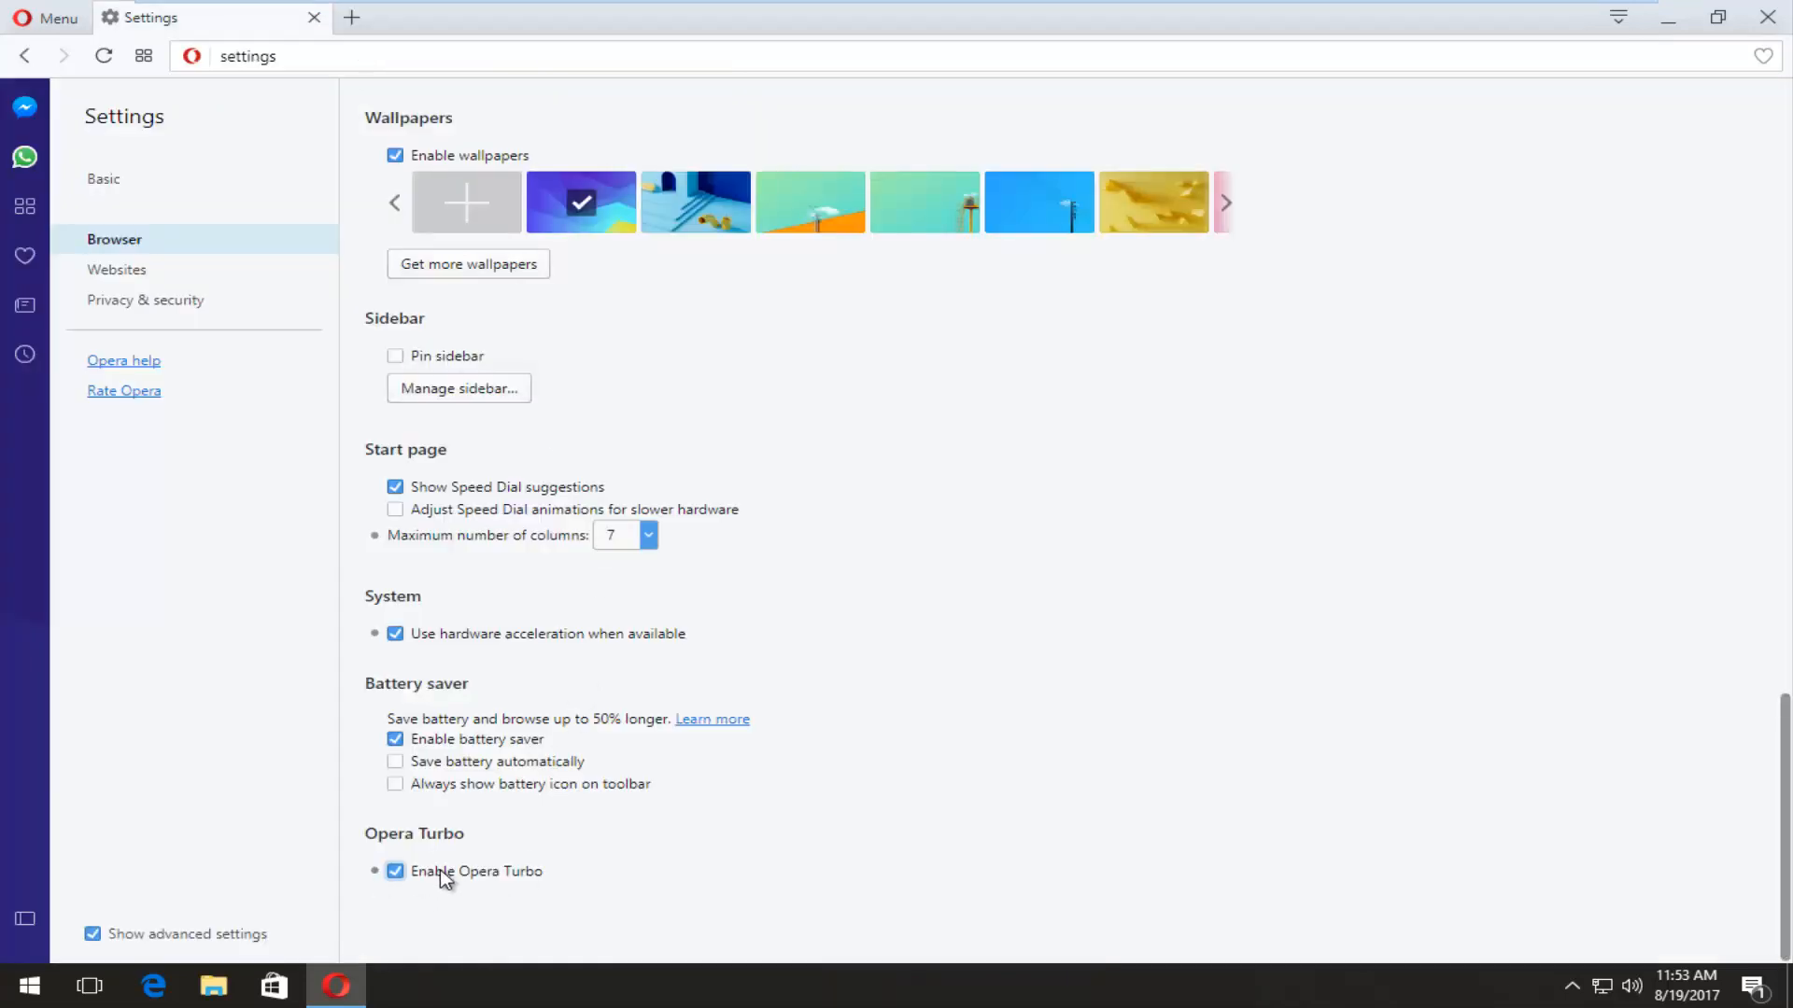
left_click(395, 871)
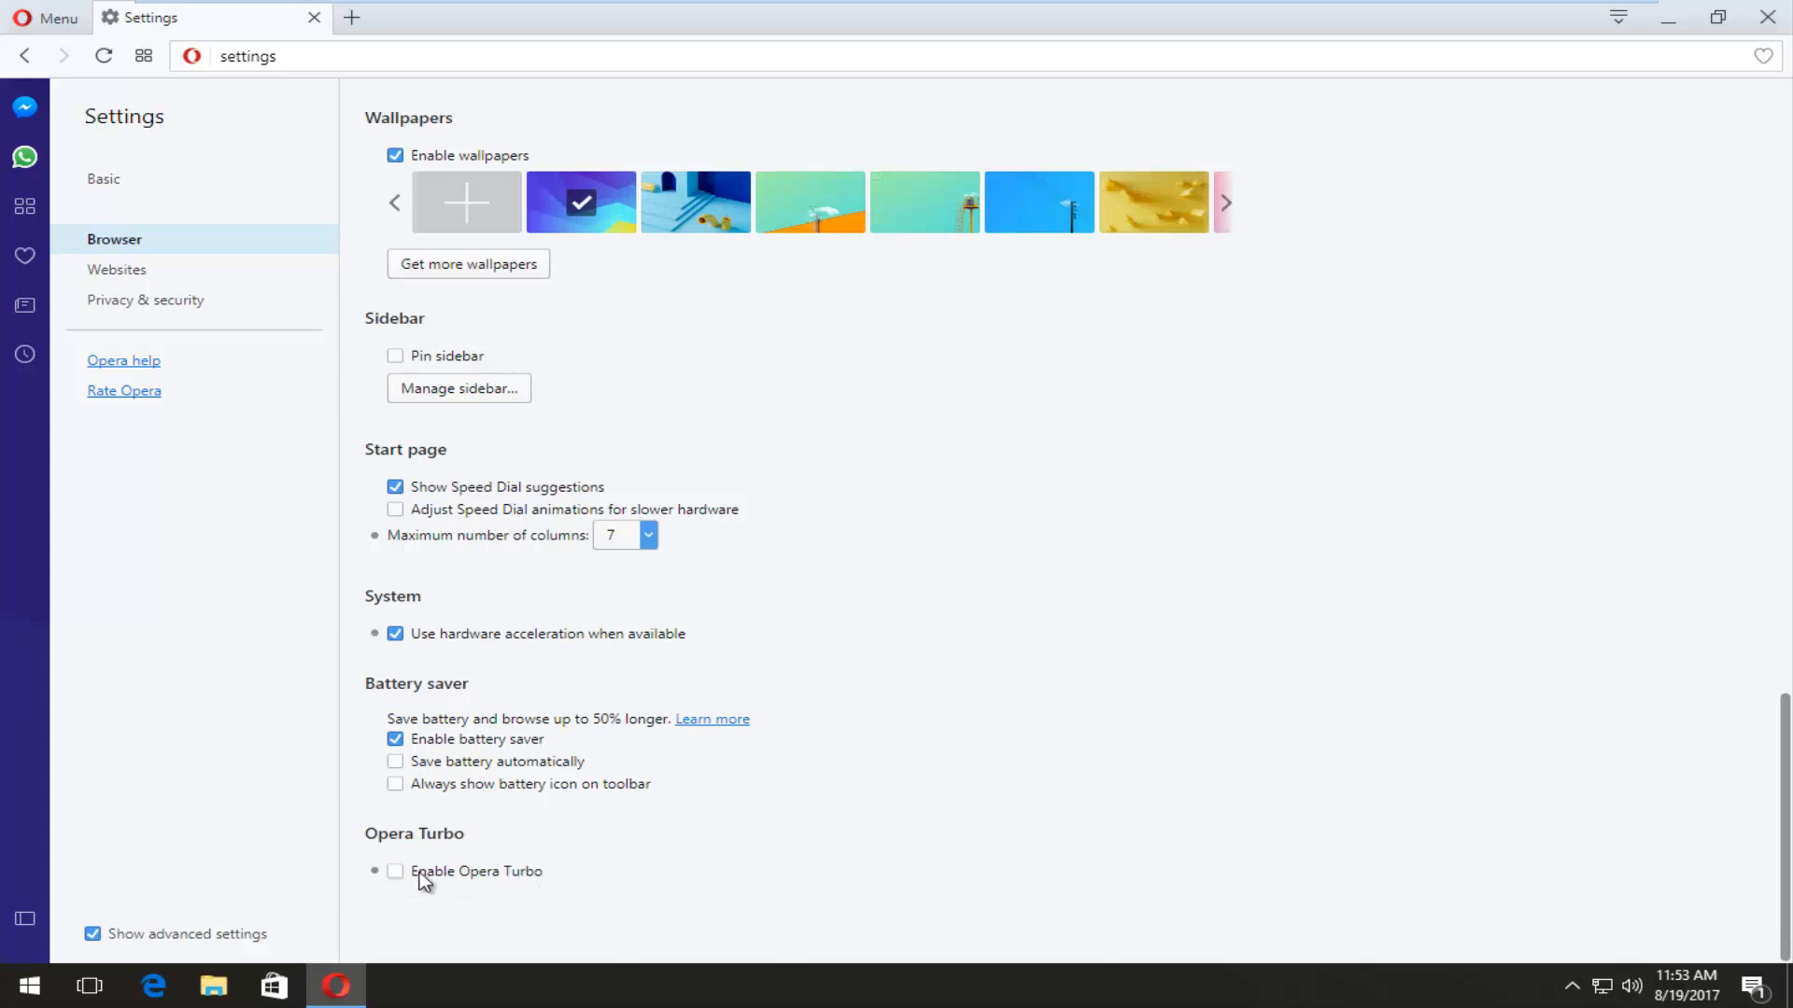
left_click(394, 871)
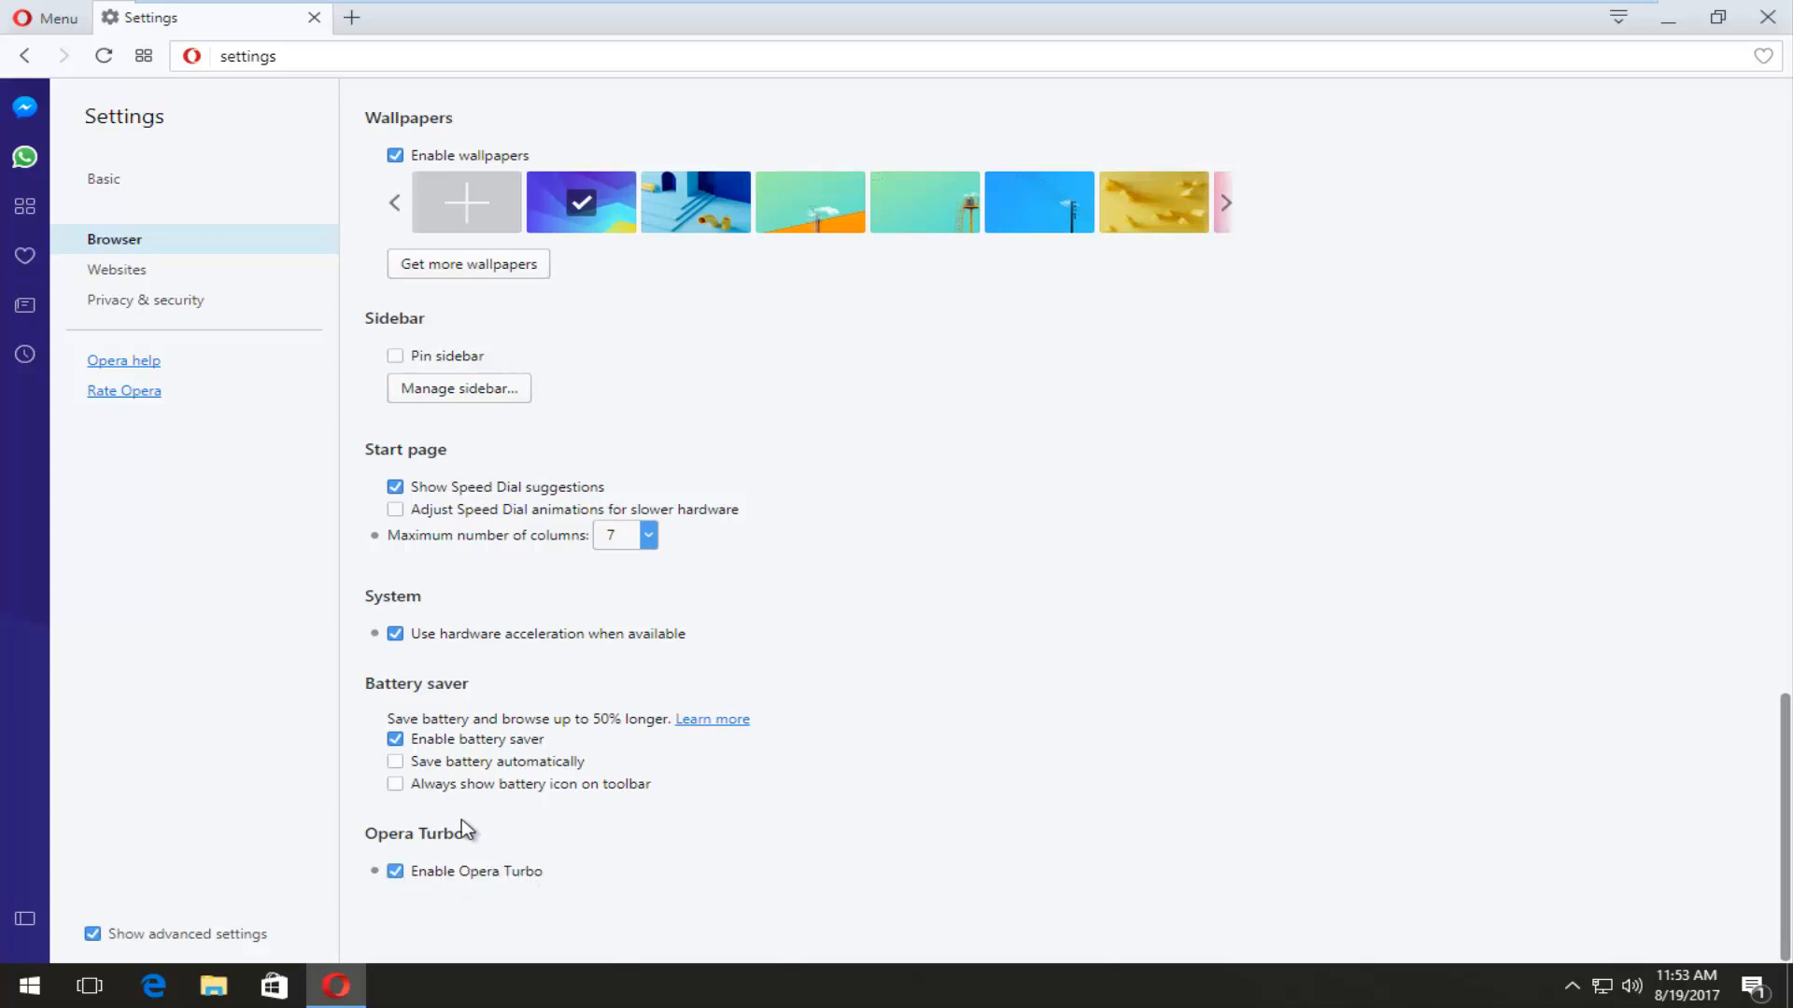
mouse_move(269, 953)
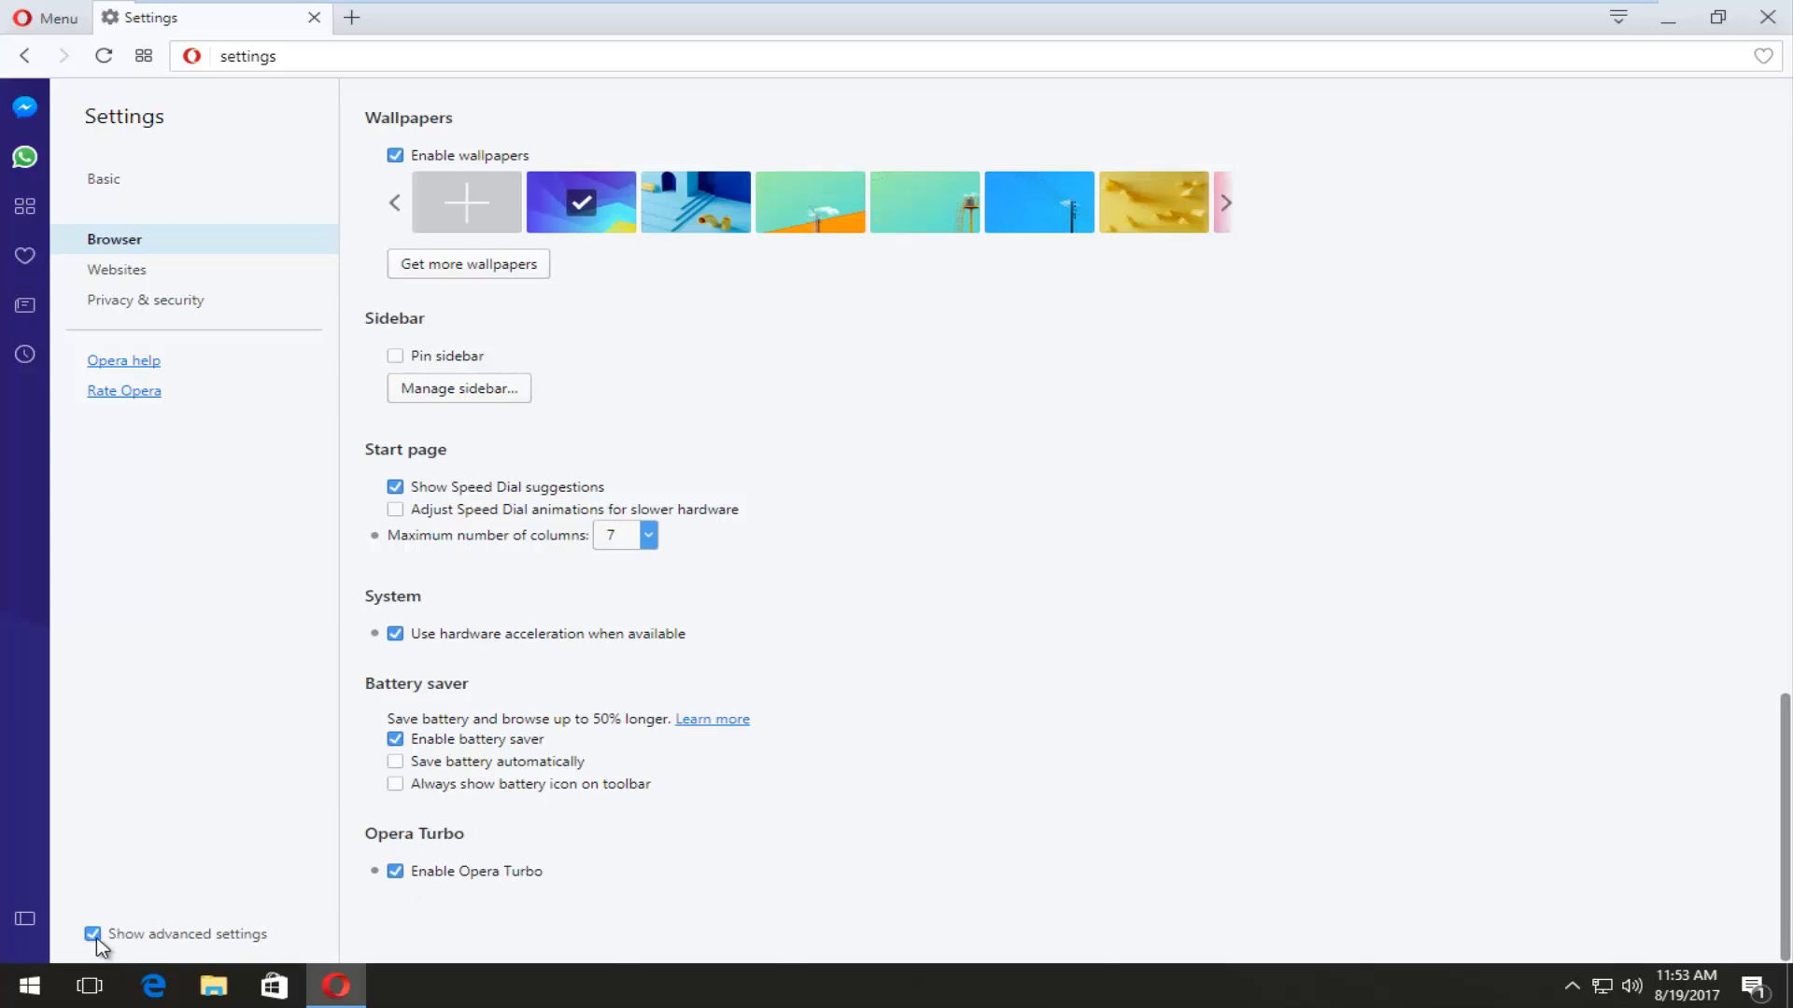
left_click(91, 933)
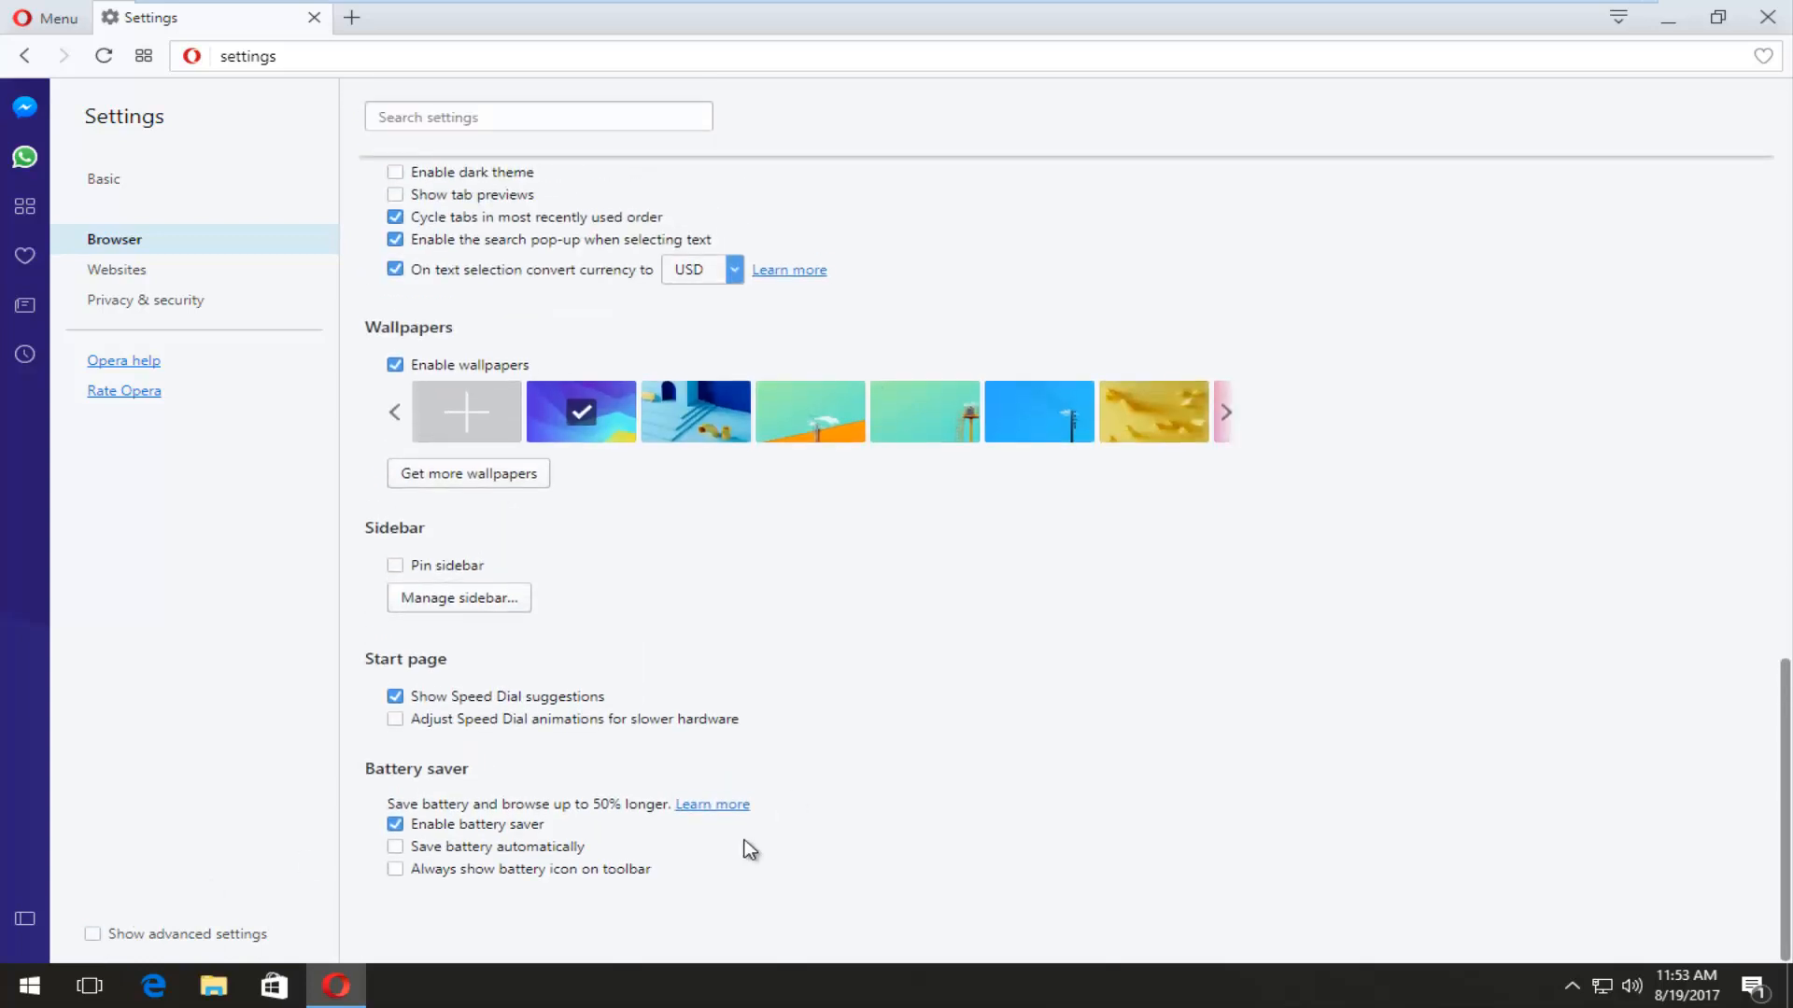
mouse_move(90, 986)
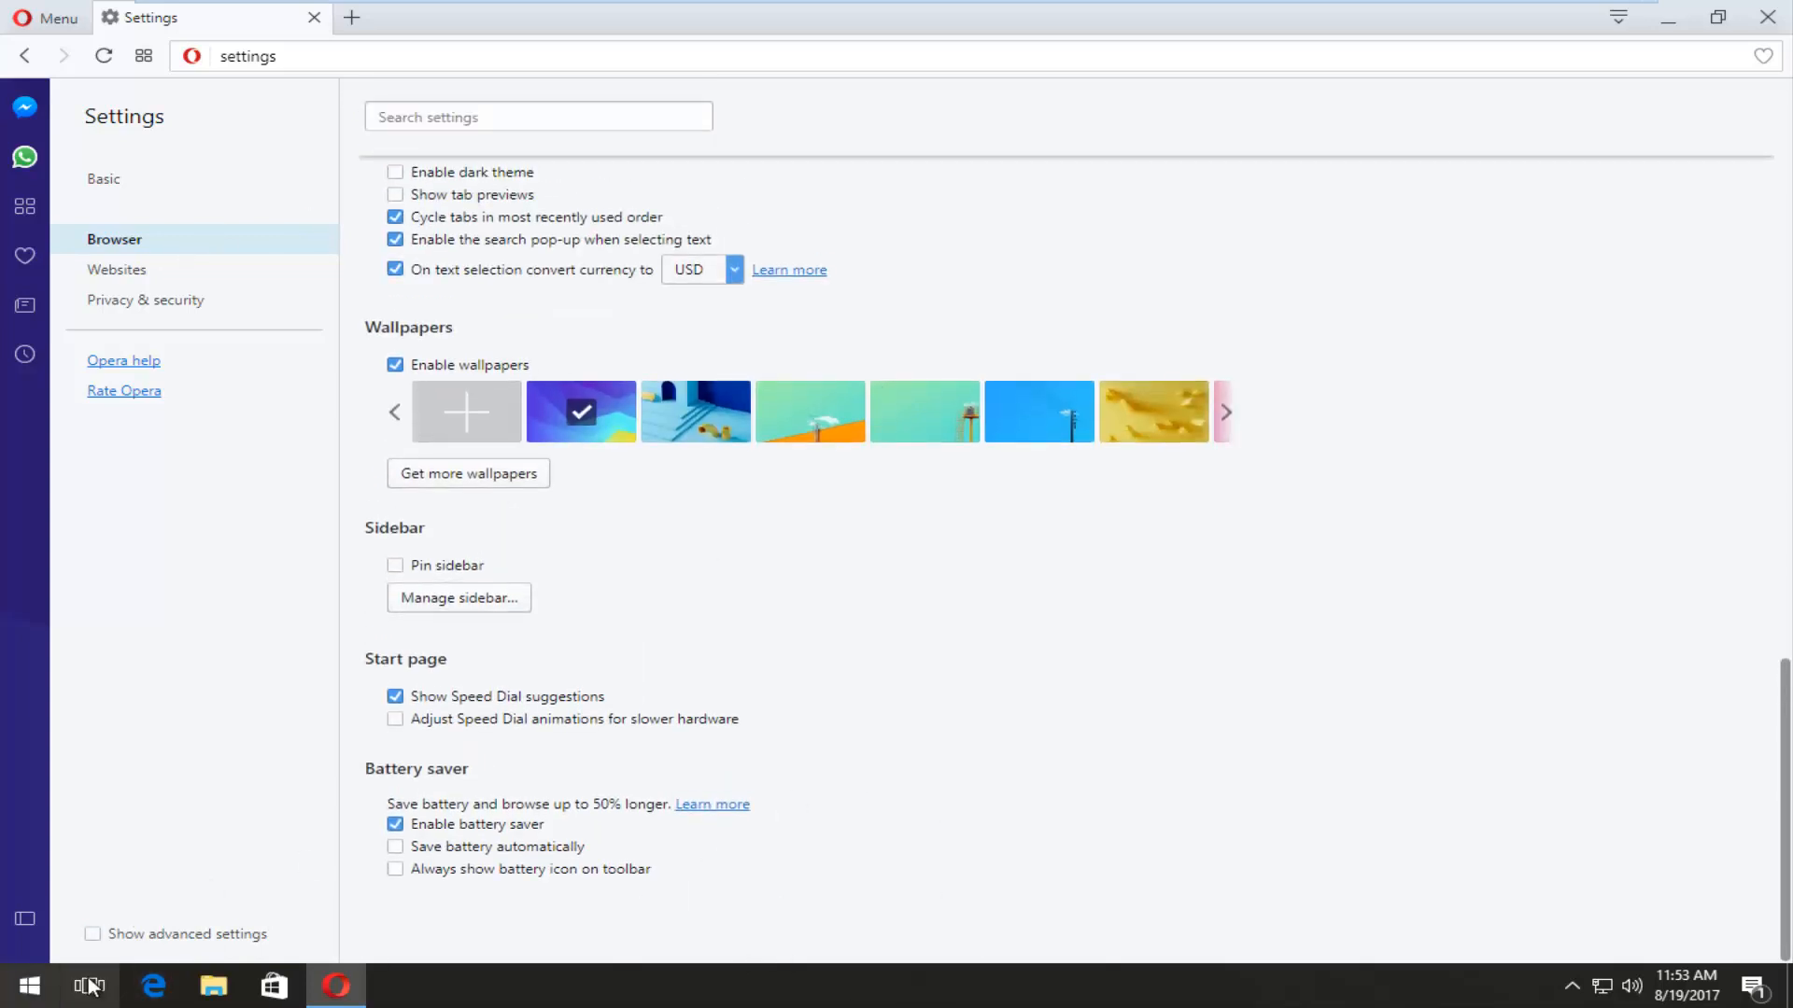
left_click(91, 934)
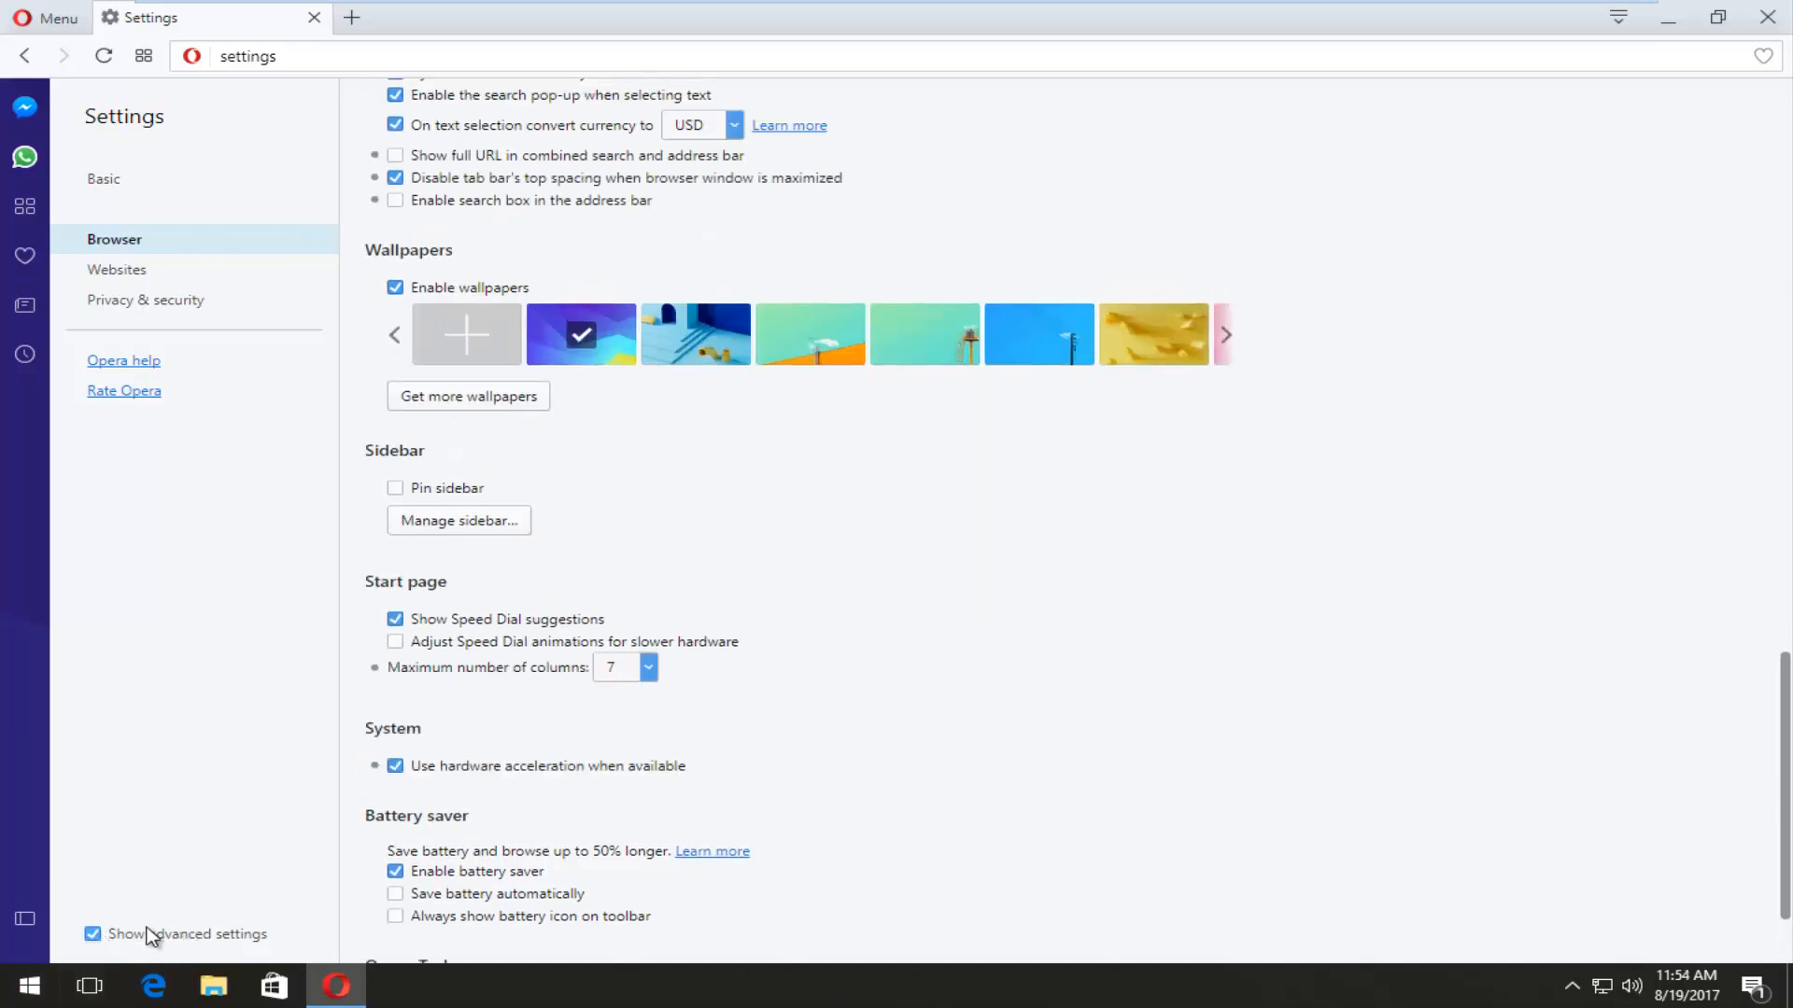
mouse_move(180, 934)
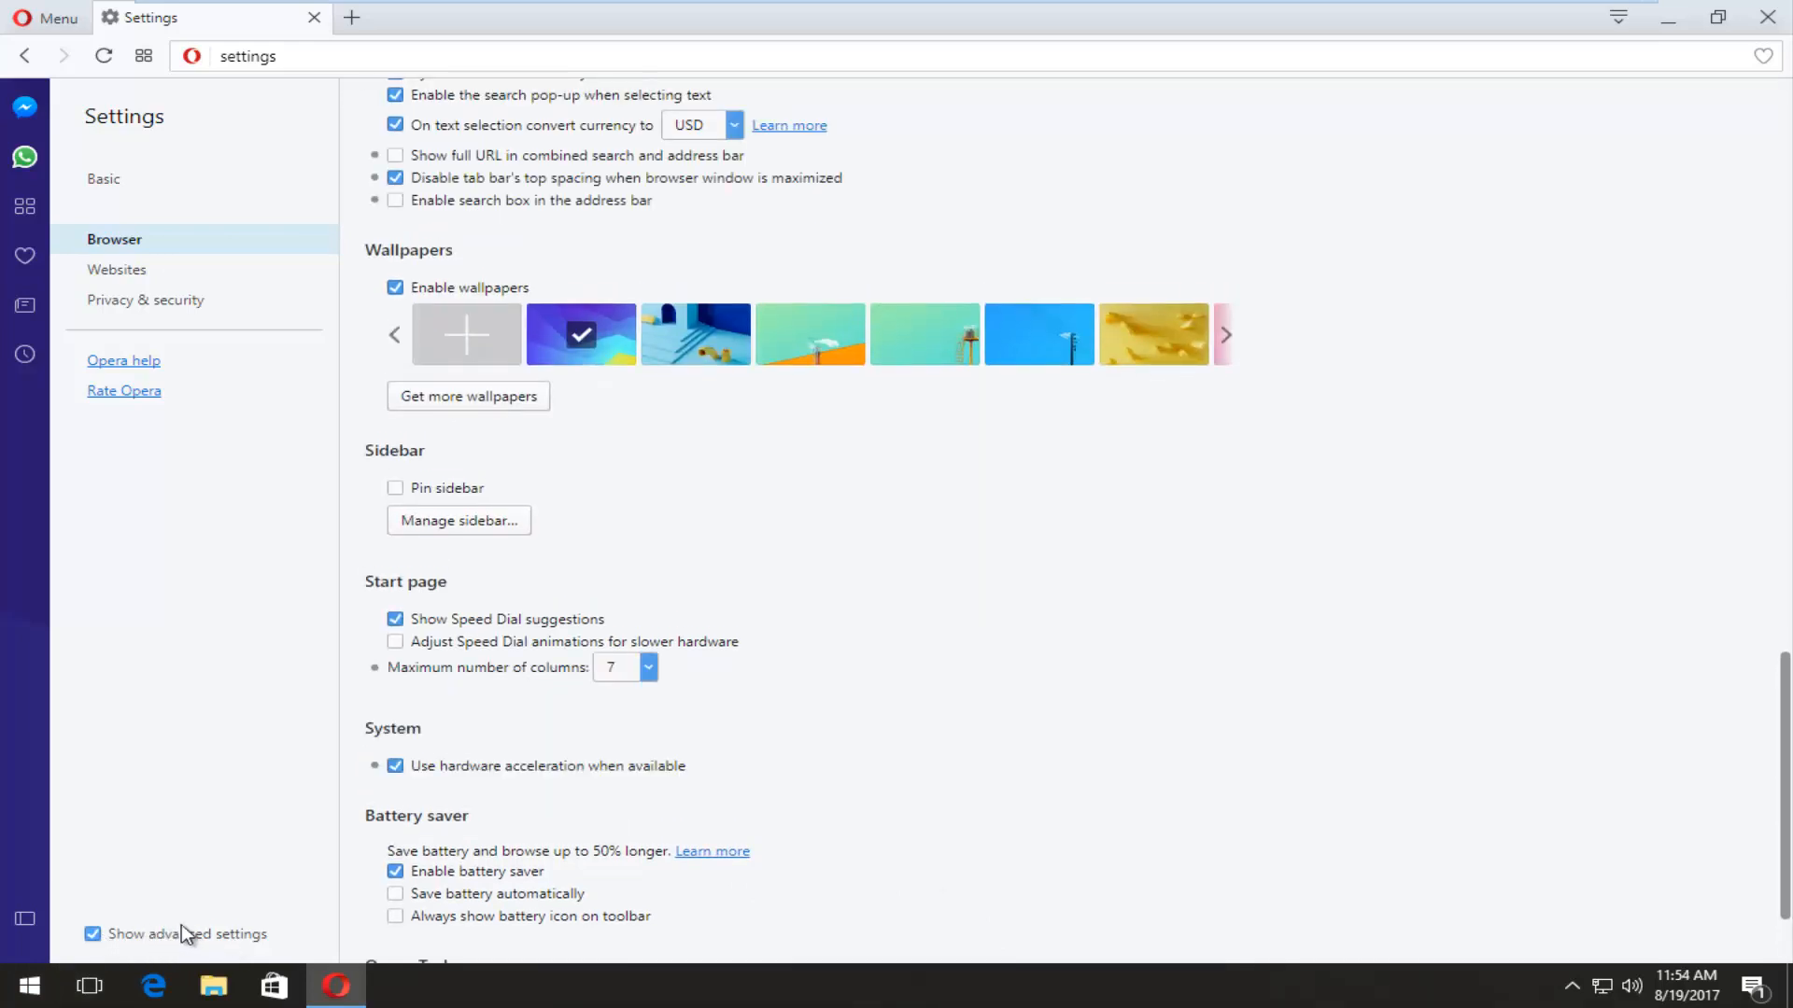
scroll("down", 3)
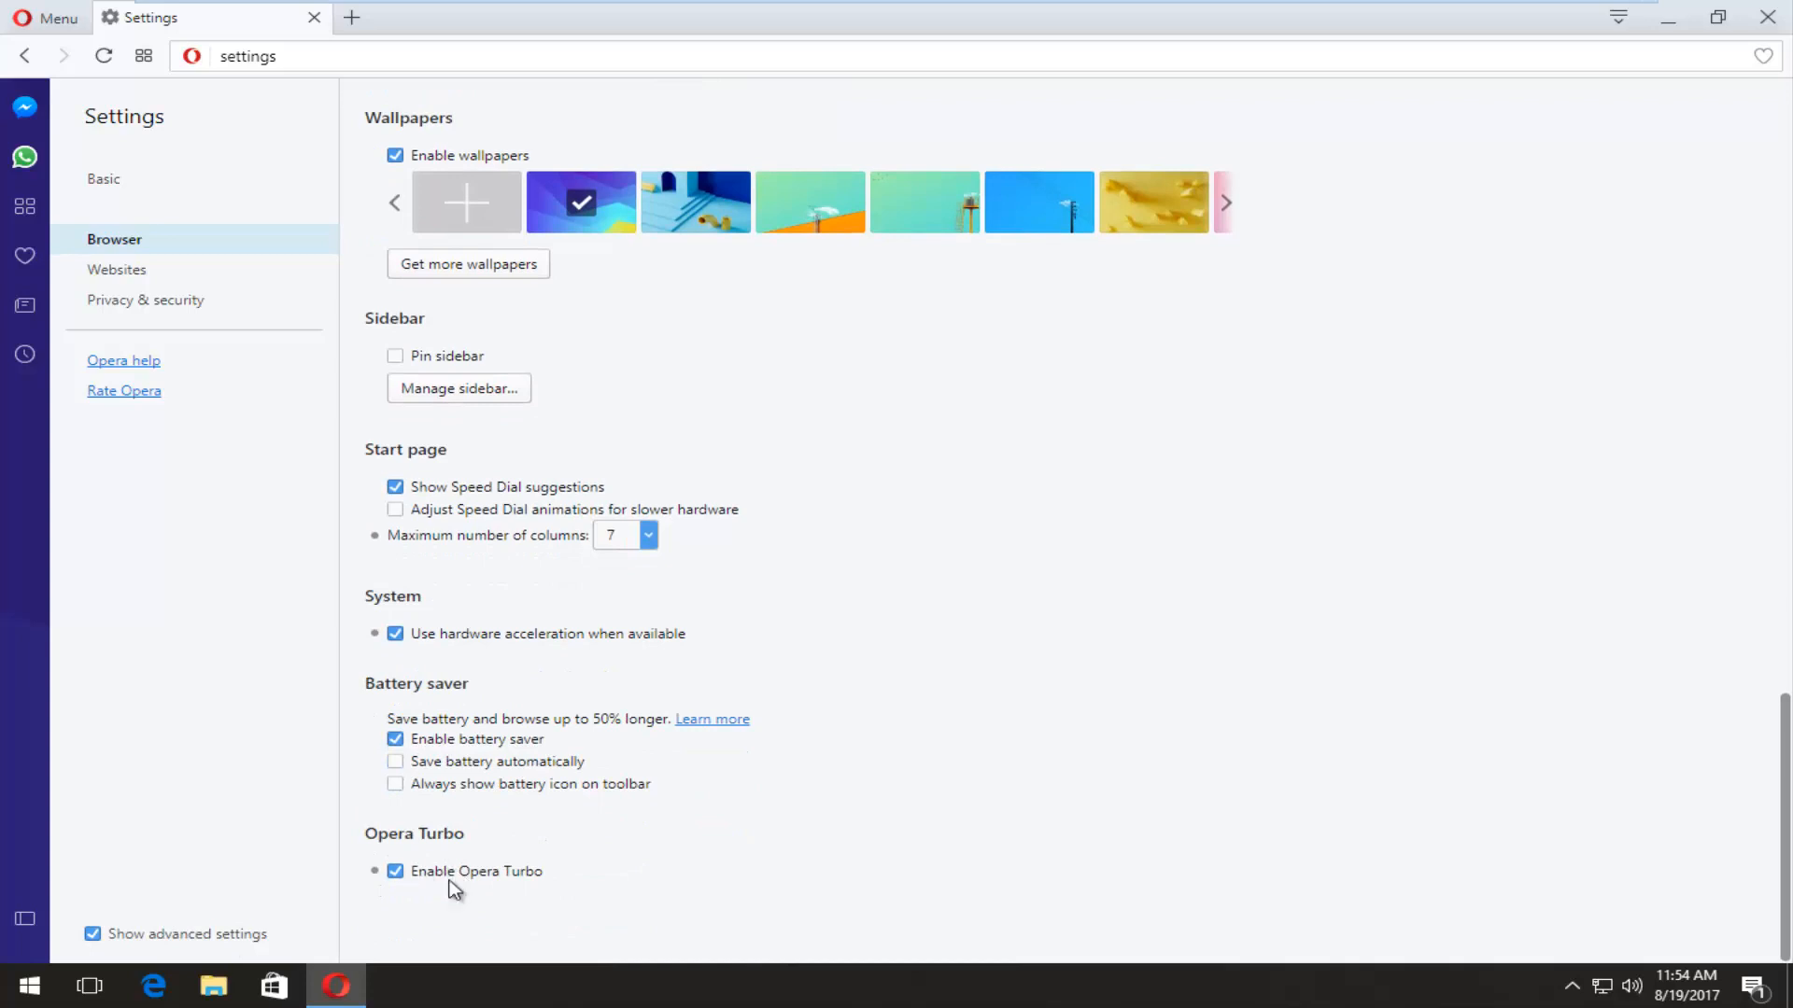
mouse_move(489, 902)
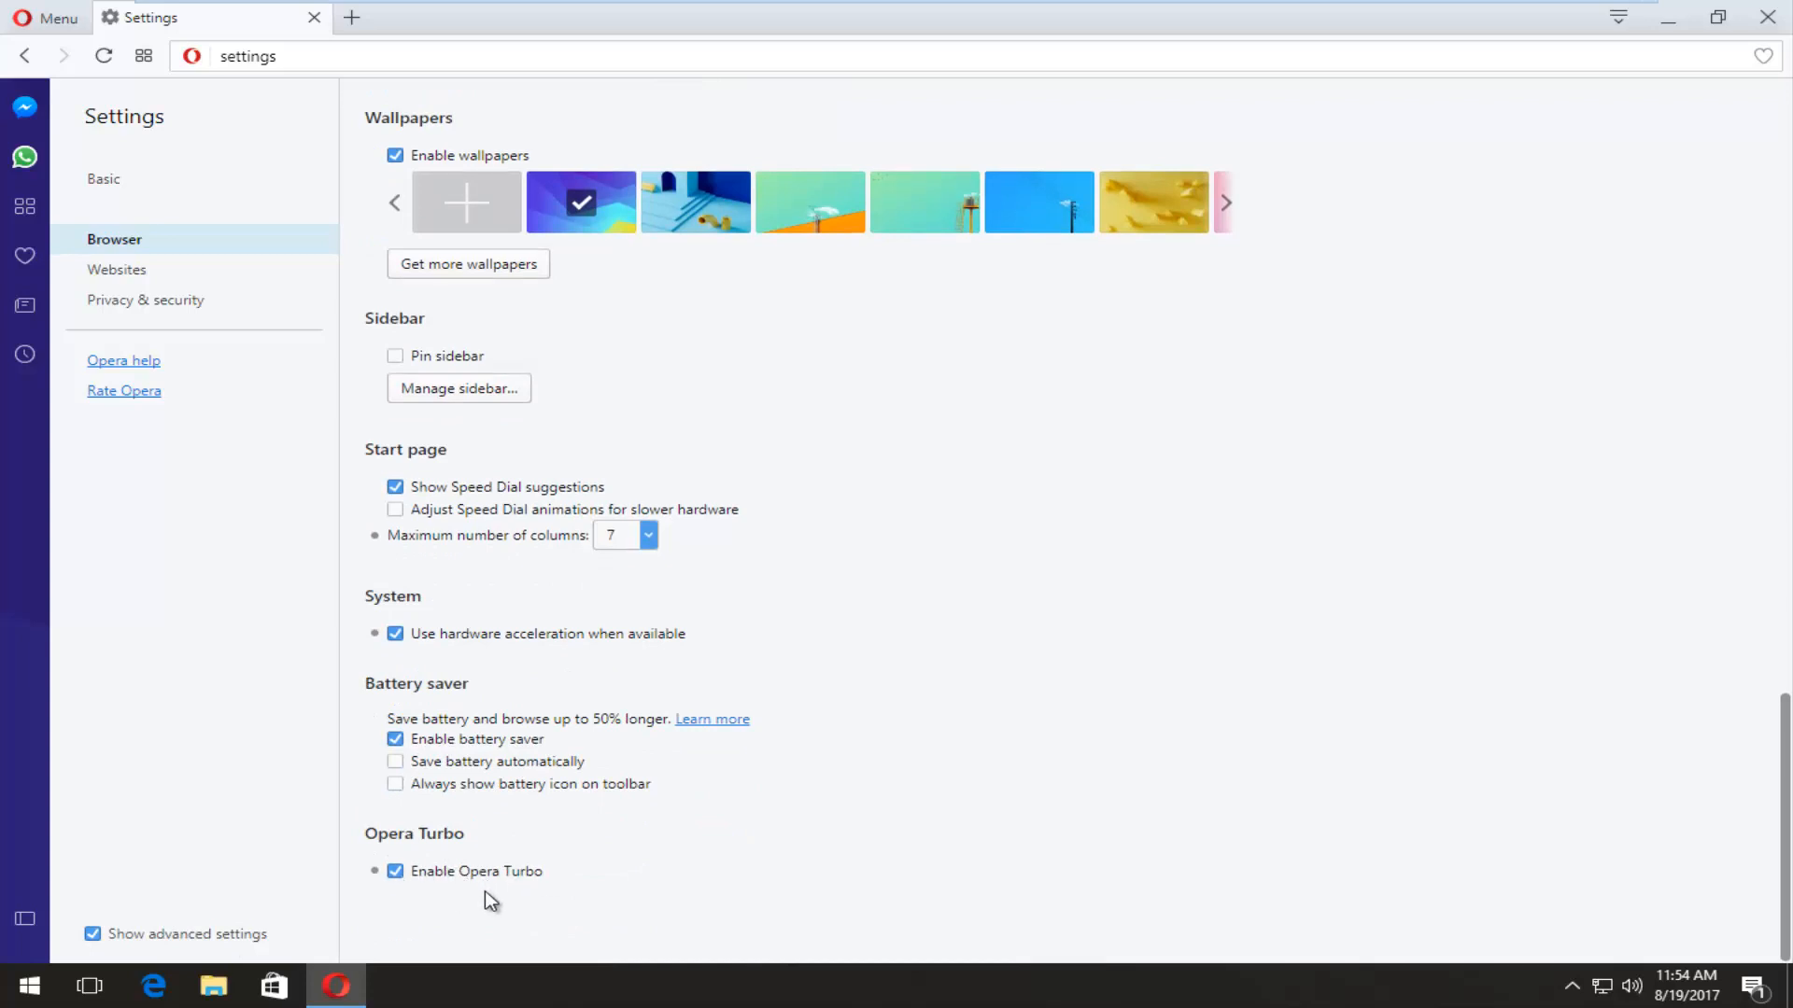
mouse_move(478, 760)
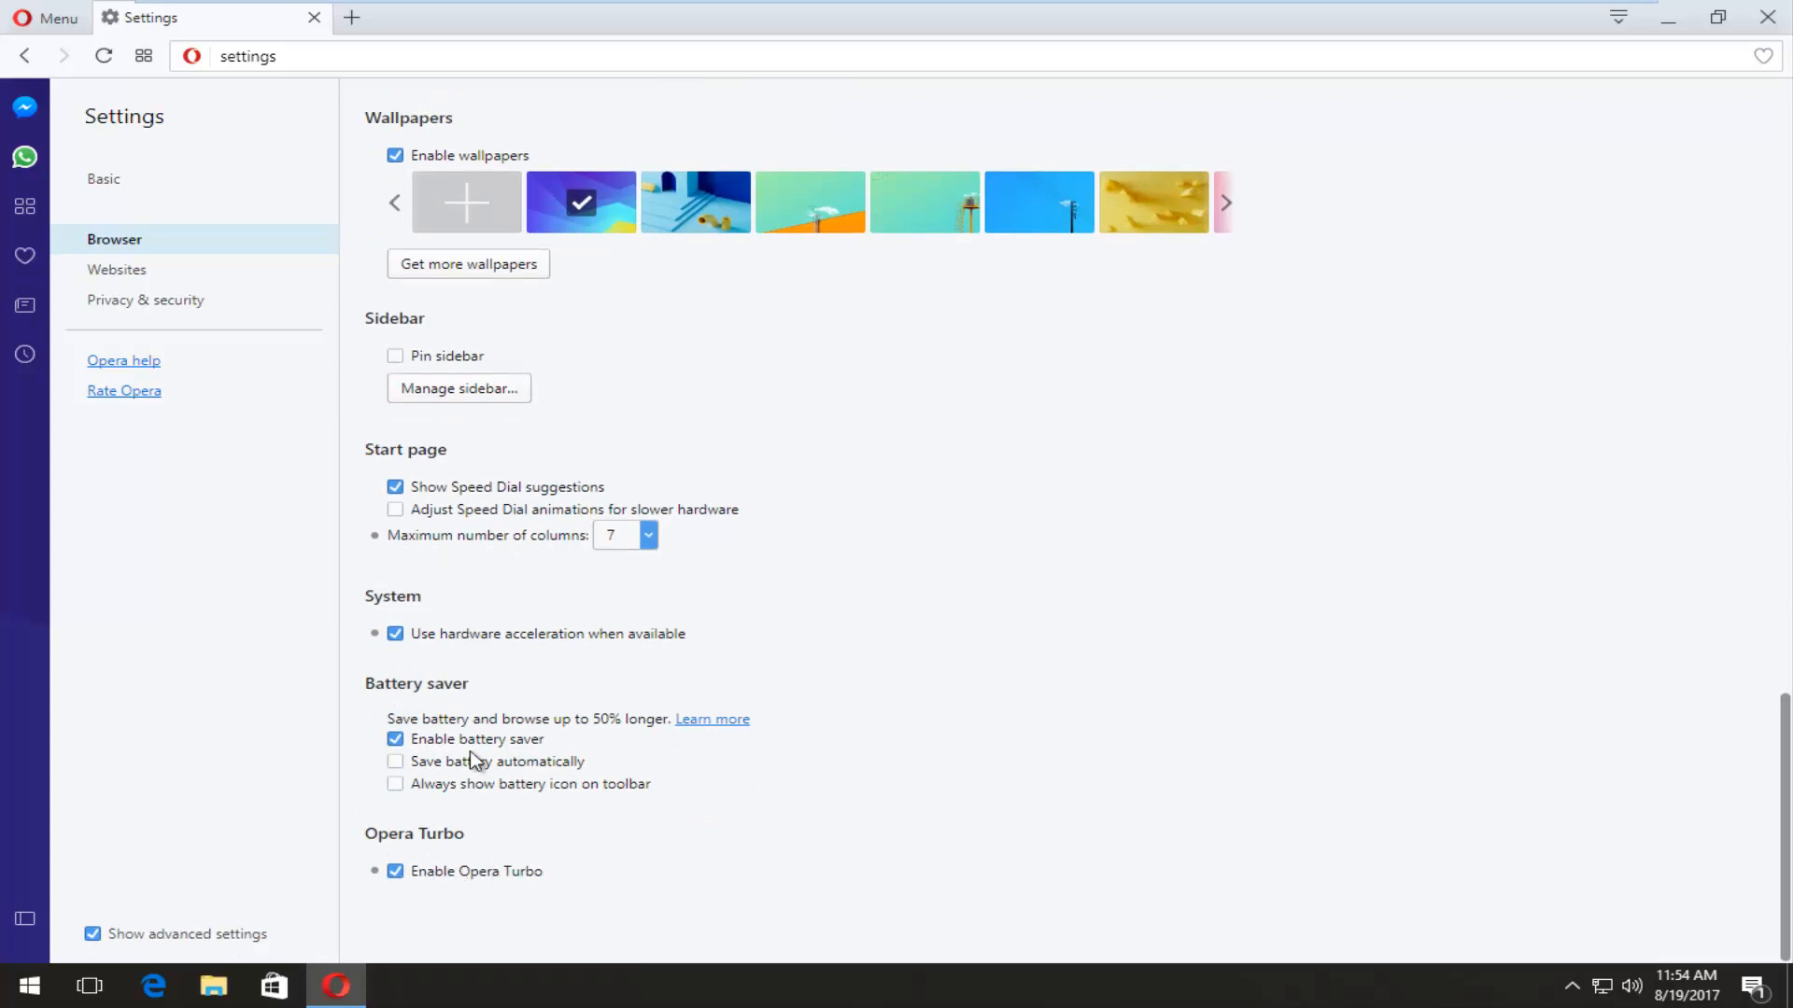
mouse_move(516, 754)
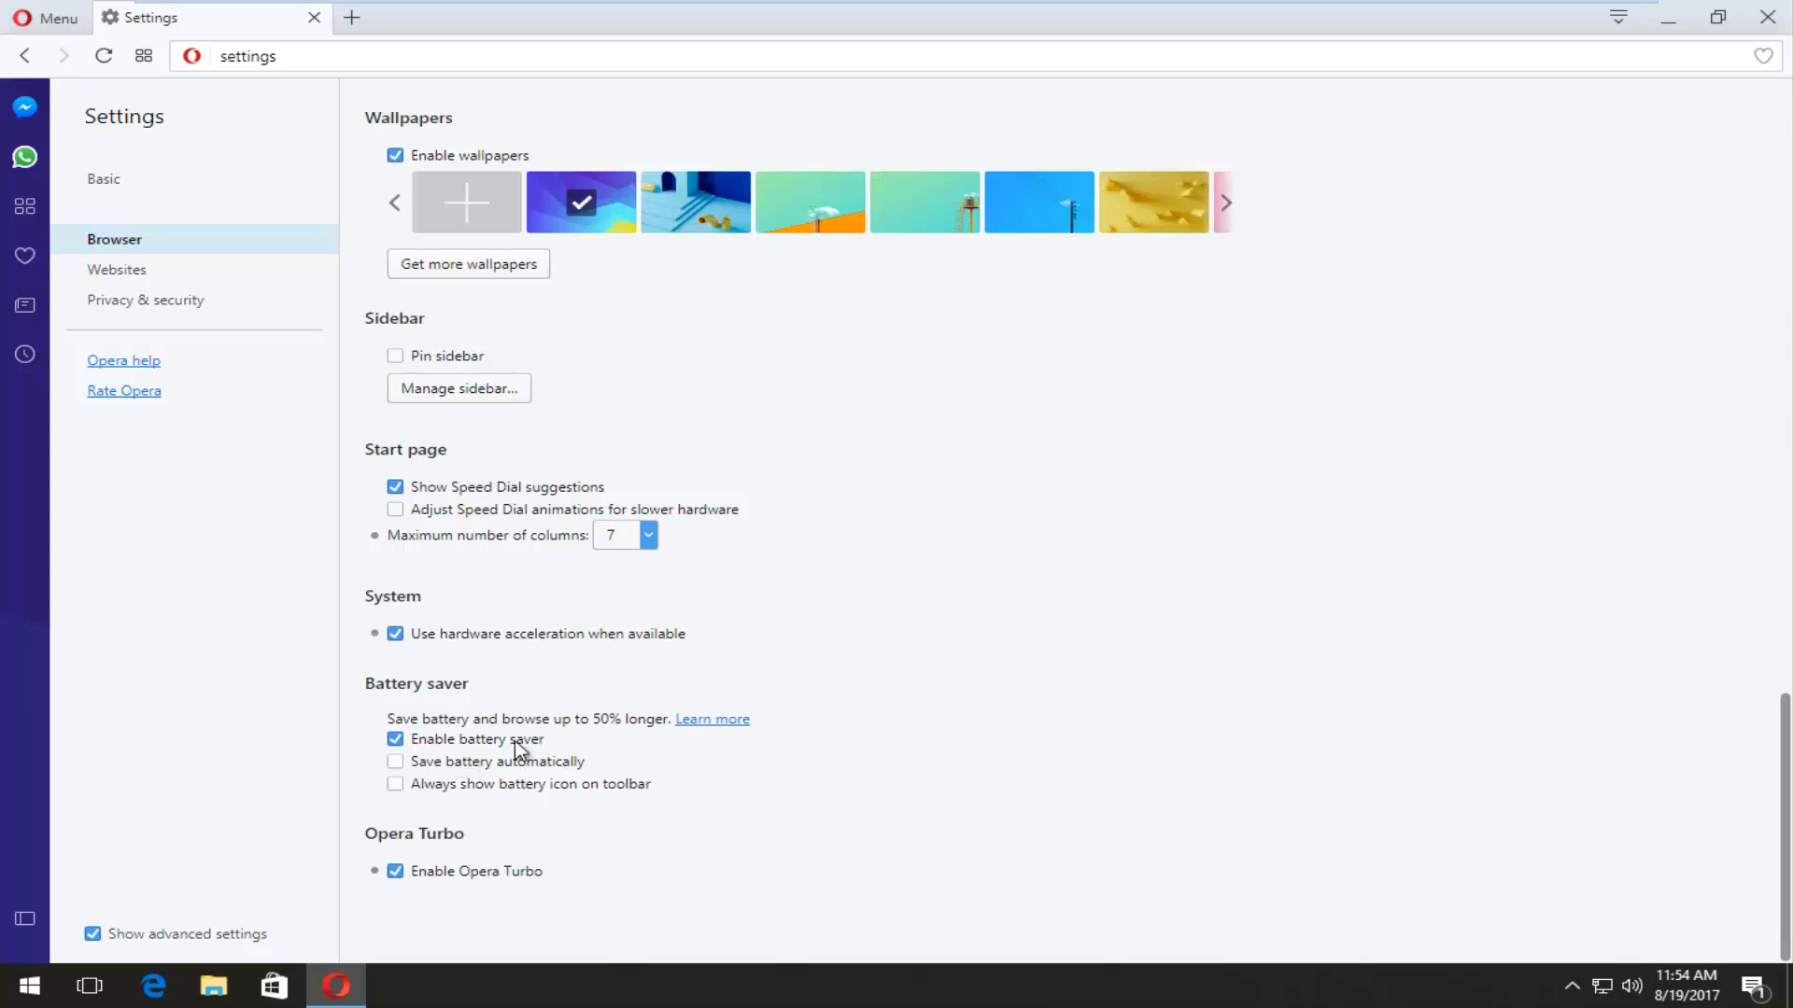